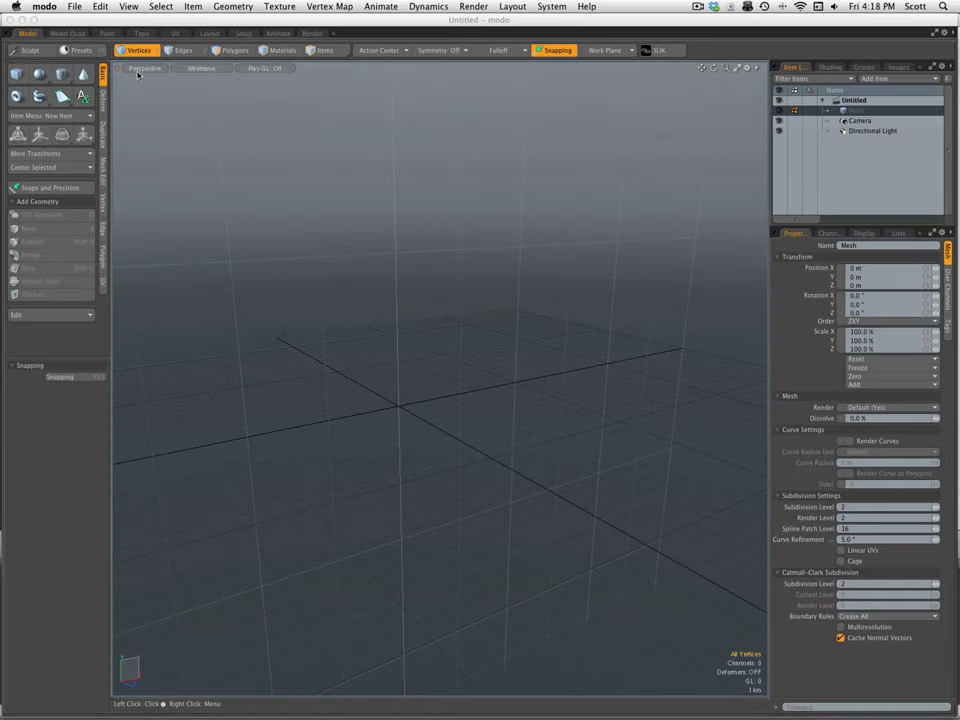
# Switch to the layout that shows the preset browser of building-part meshes
pyautogui.click(144, 68)
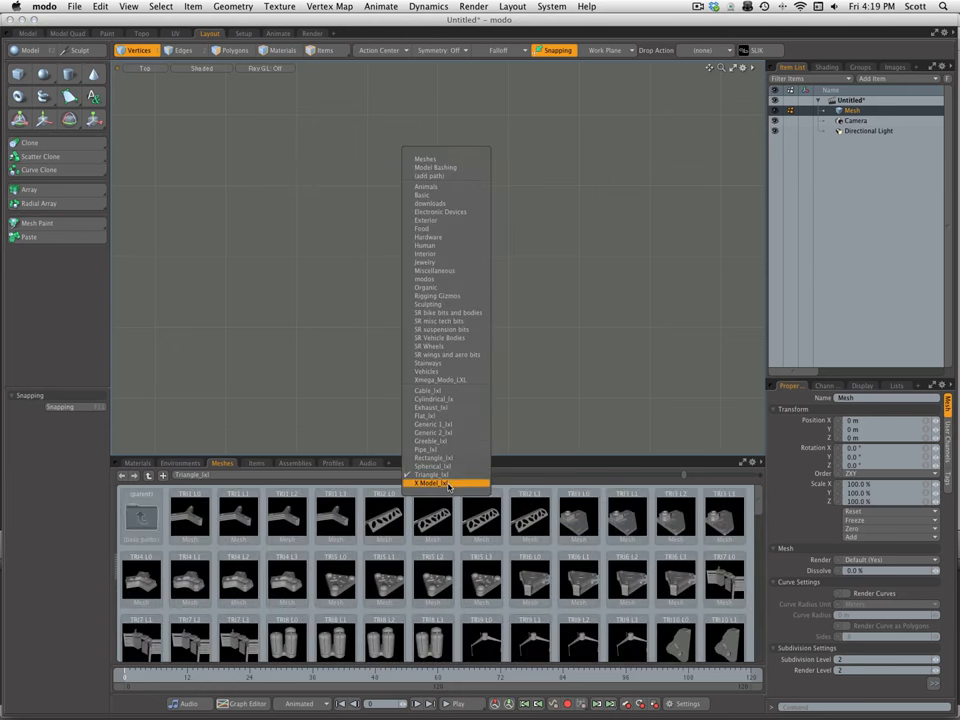
# Load four building-part mesh presets from another kit folder into the scene
pyautogui.click(448, 482)
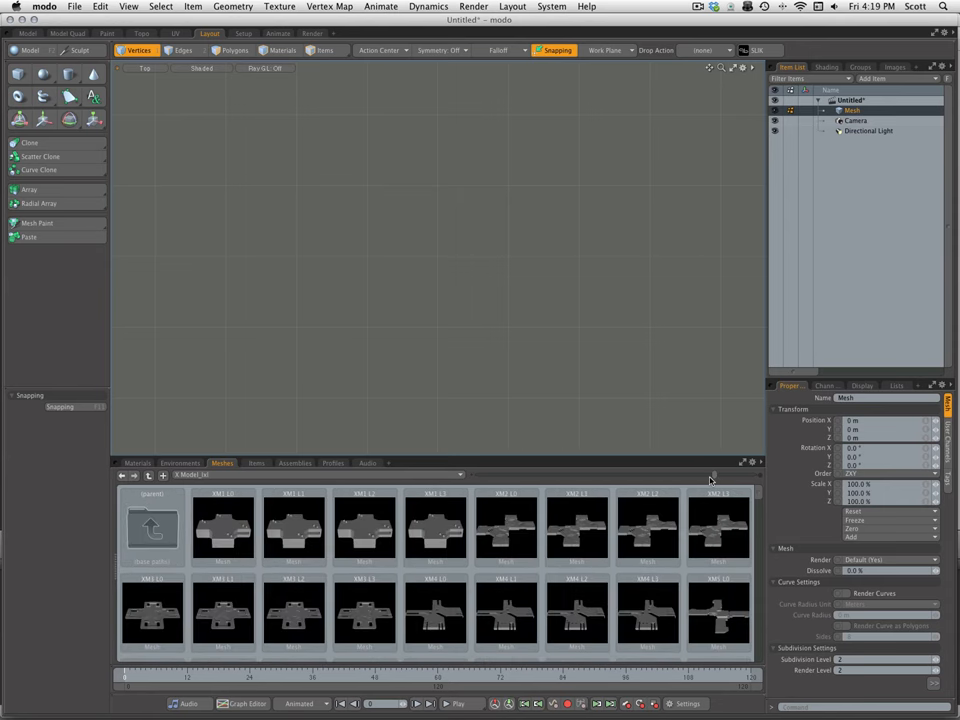
pyautogui.moveTo(556, 548)
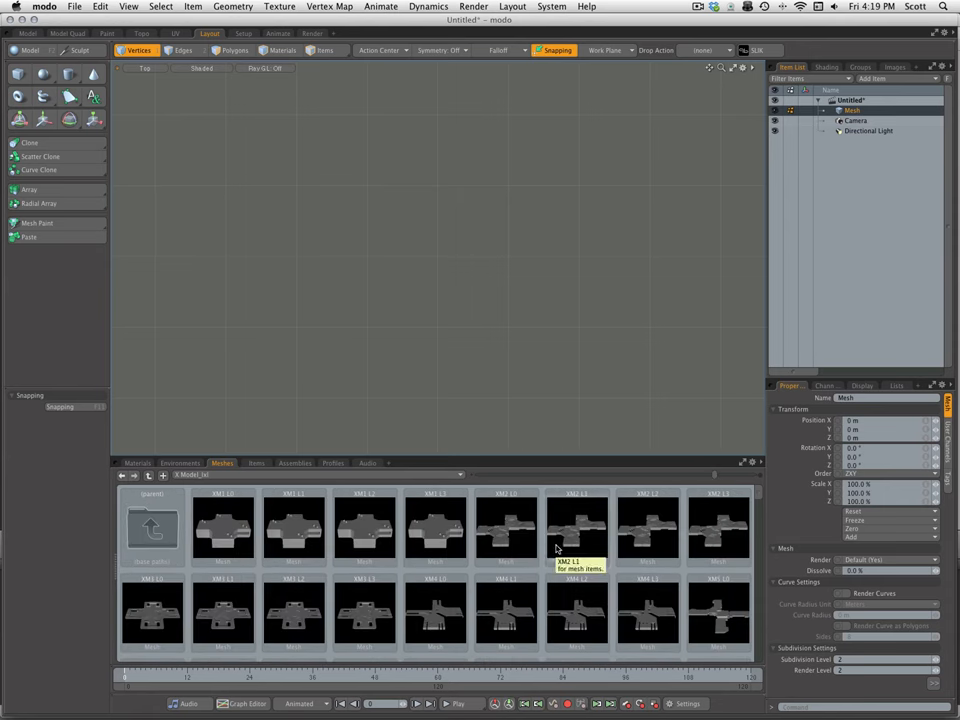
pyautogui.click(718, 528)
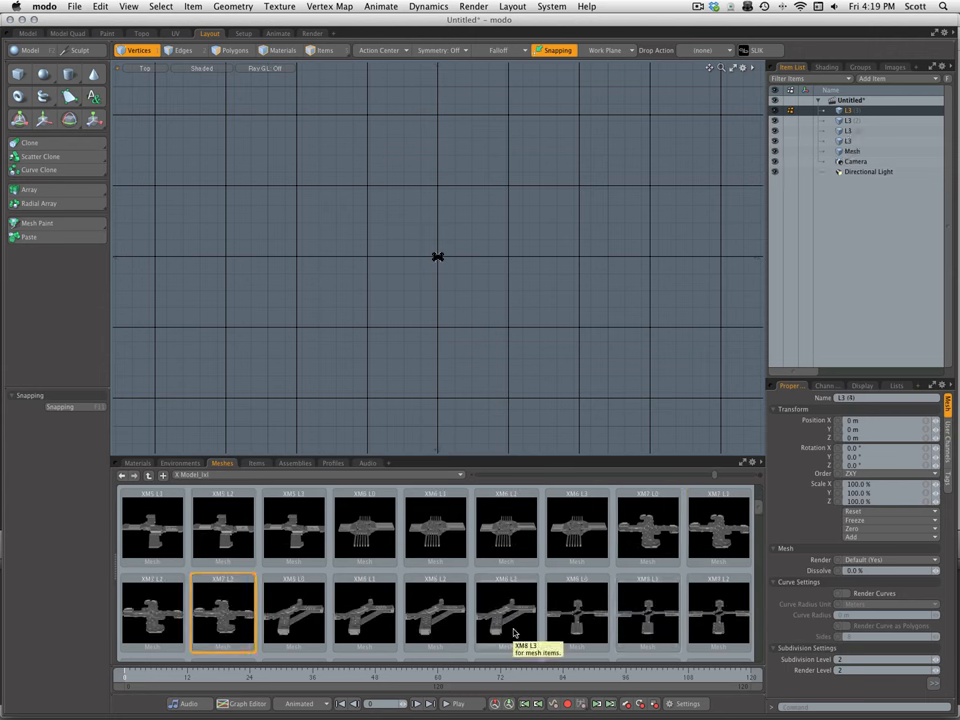
pyautogui.click(504, 528)
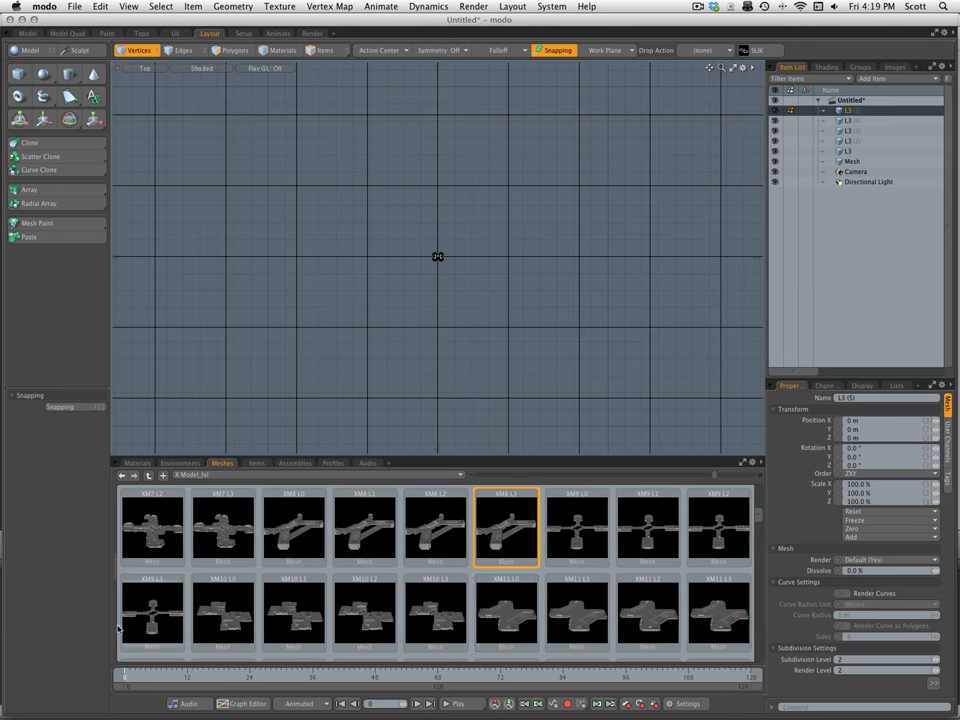
pyautogui.click(152, 612)
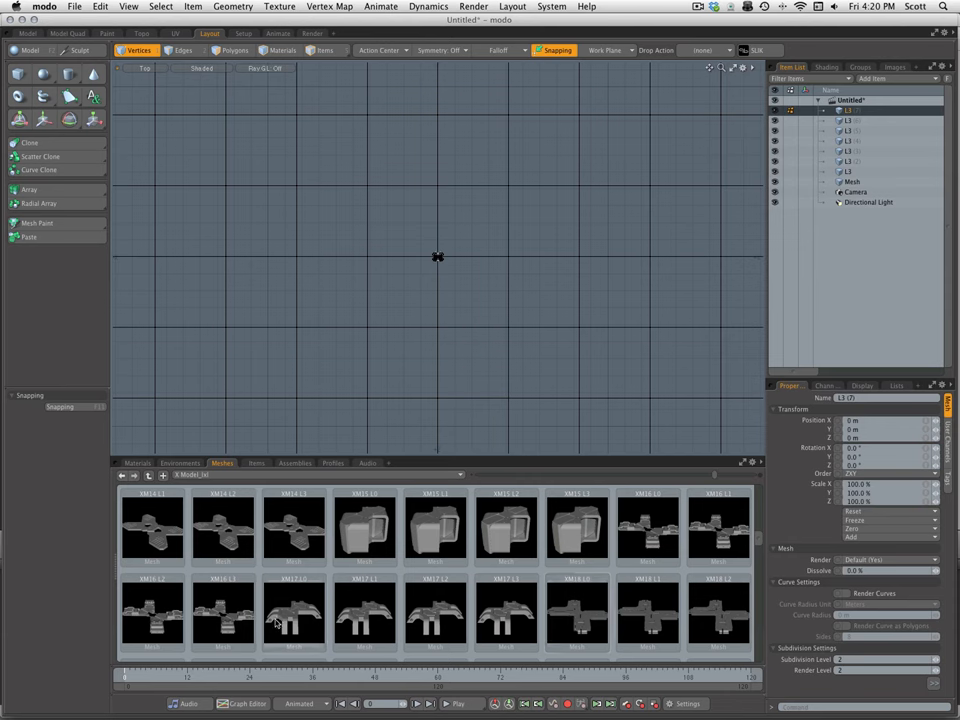
pyautogui.click(292, 528)
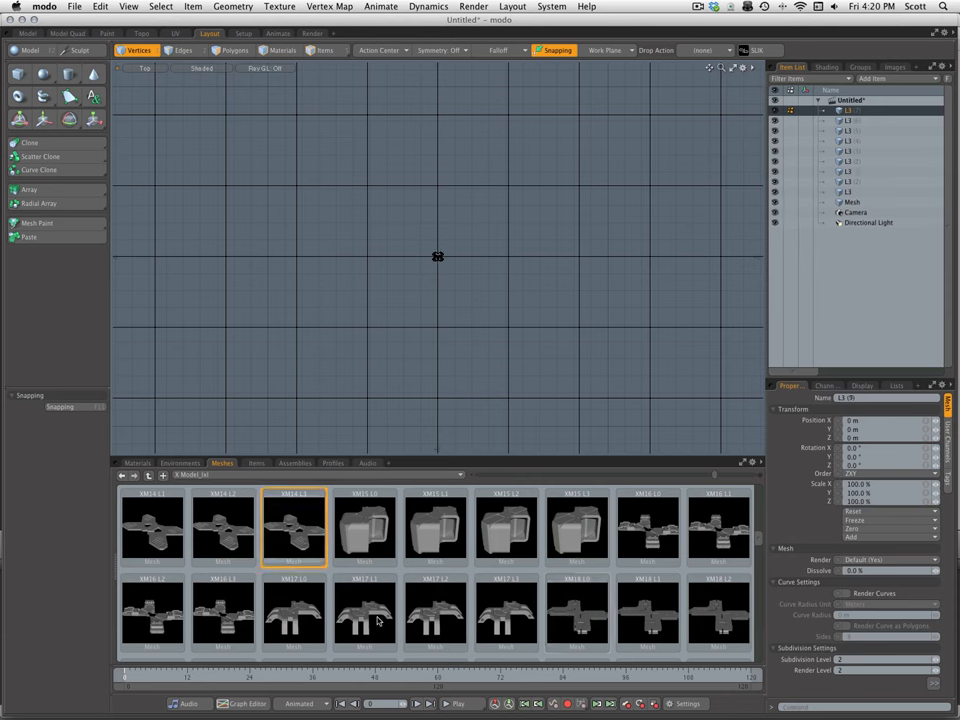
pyautogui.scroll(-3)
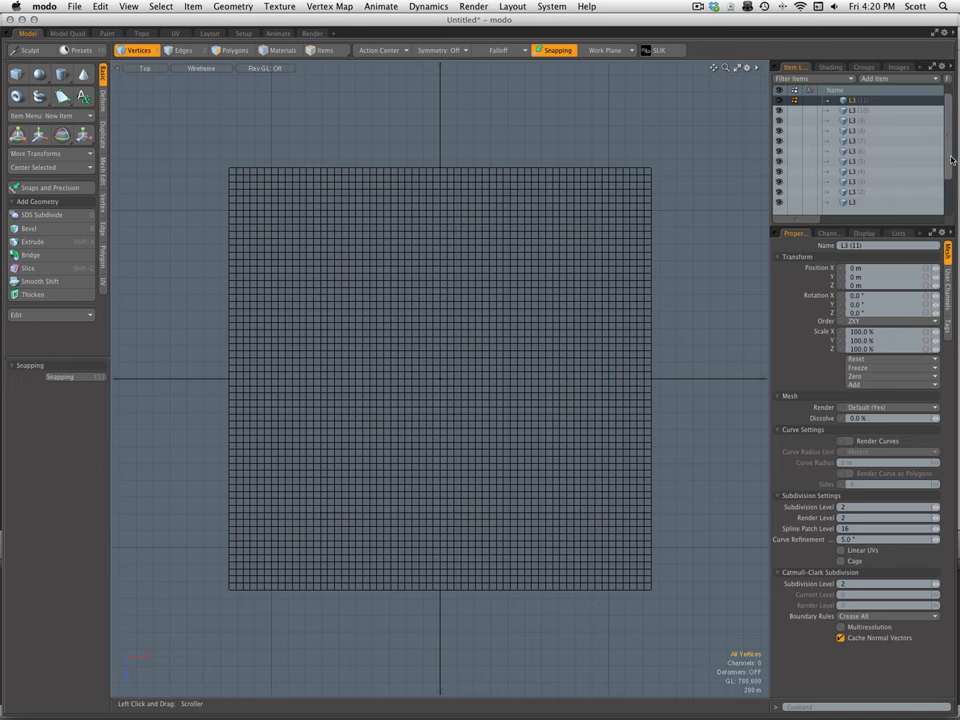
# View the scene from the Left and select the tall tower and another piece to reposition
pyautogui.click(144, 68)
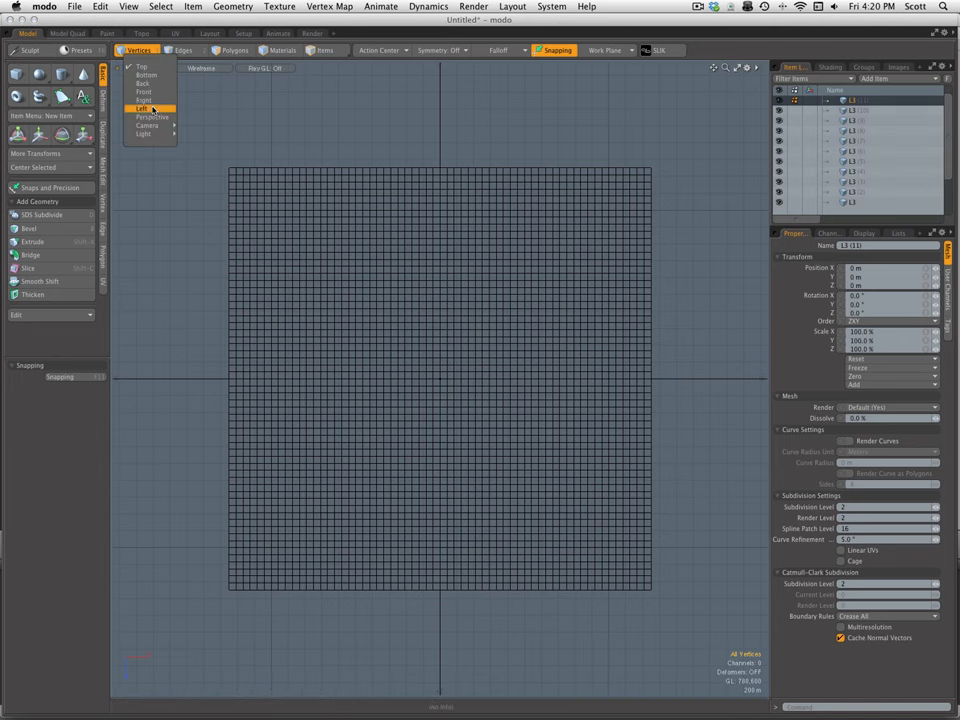
pyautogui.click(144, 108)
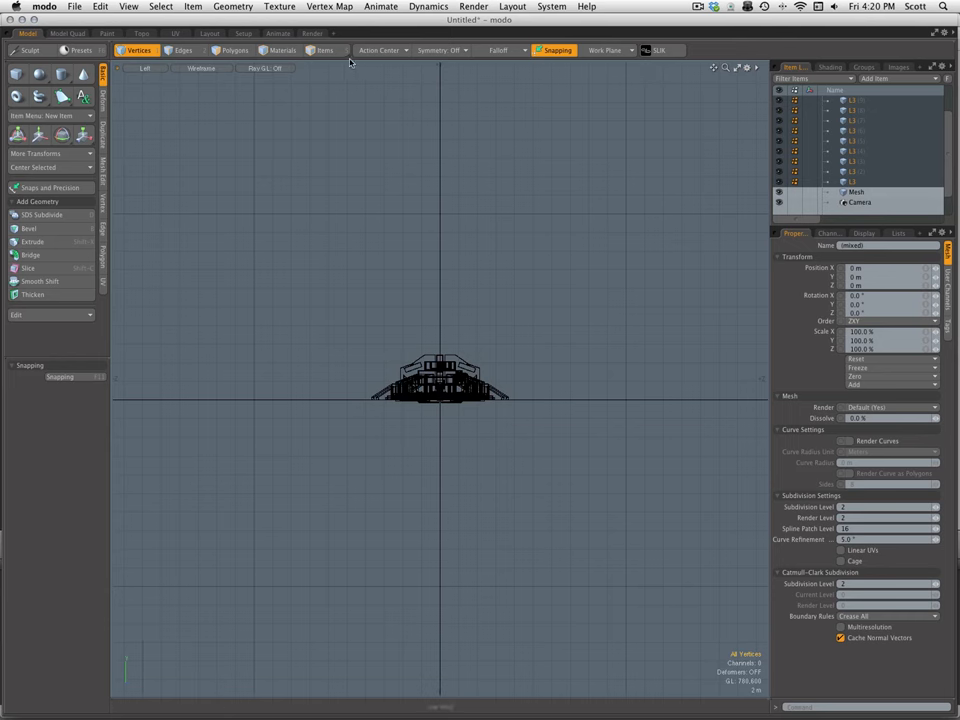
pyautogui.click(324, 50)
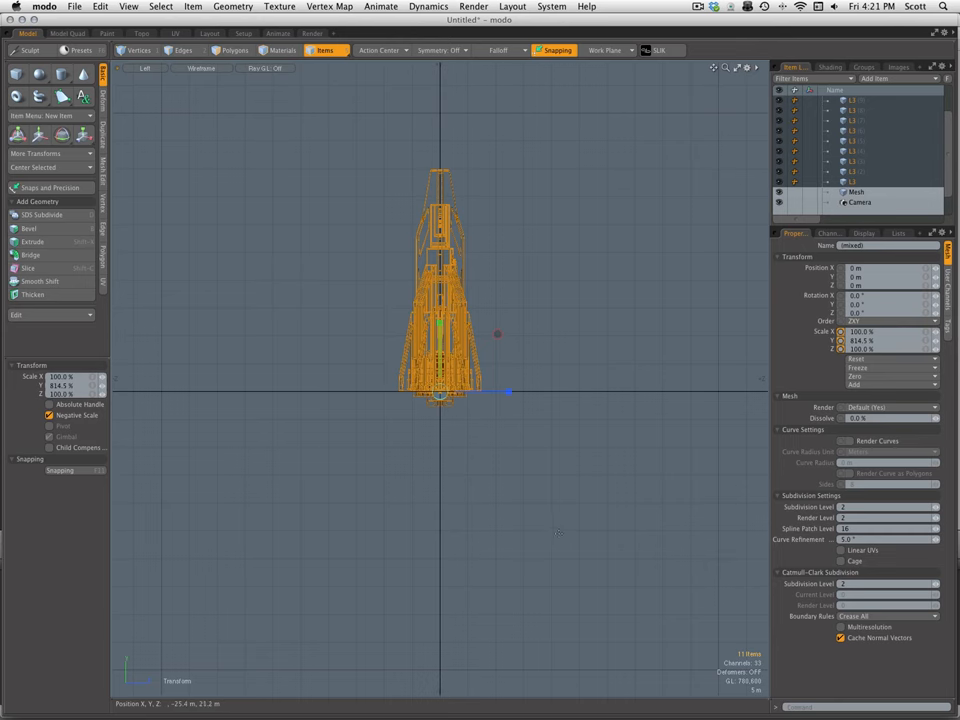
pyautogui.click(856, 180)
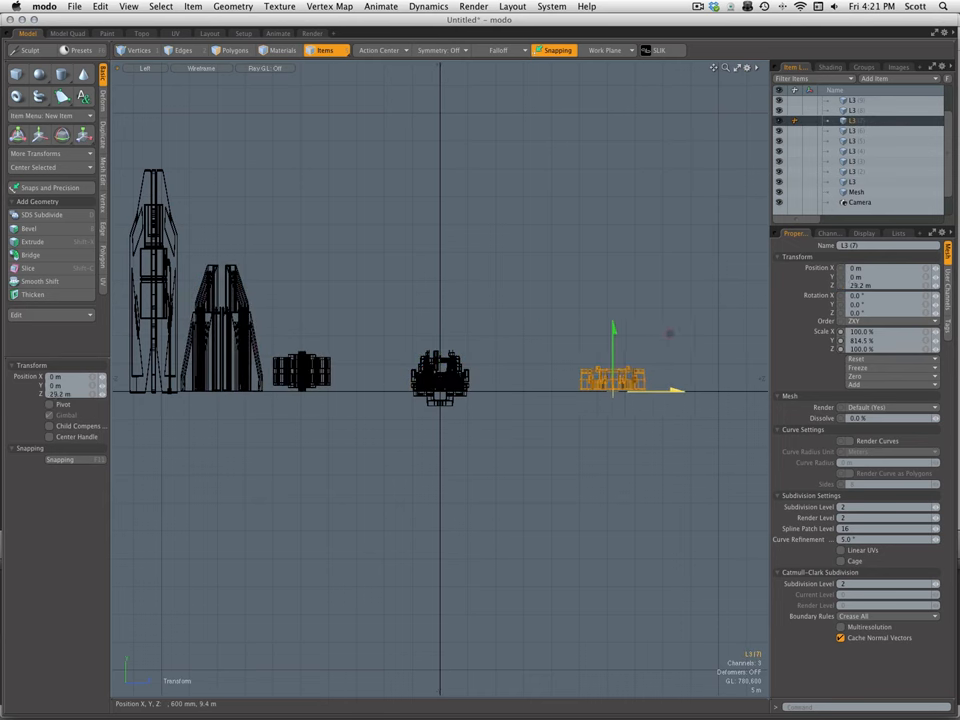
# Slide a building piece sideways so the pieces line up in one long row
pyautogui.moveTo(616, 378); pyautogui.dragTo(440, 378)
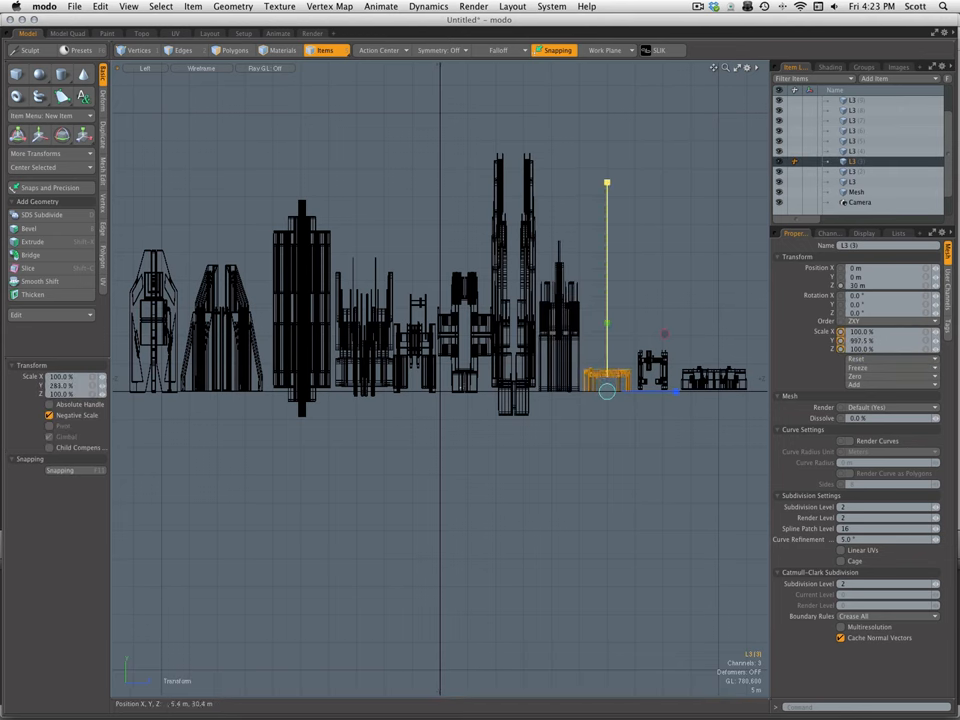
# Scale two end pieces into a tall tower and a wider block, then look from above
pyautogui.moveTo(608, 184); pyautogui.dragTo(608, 324)
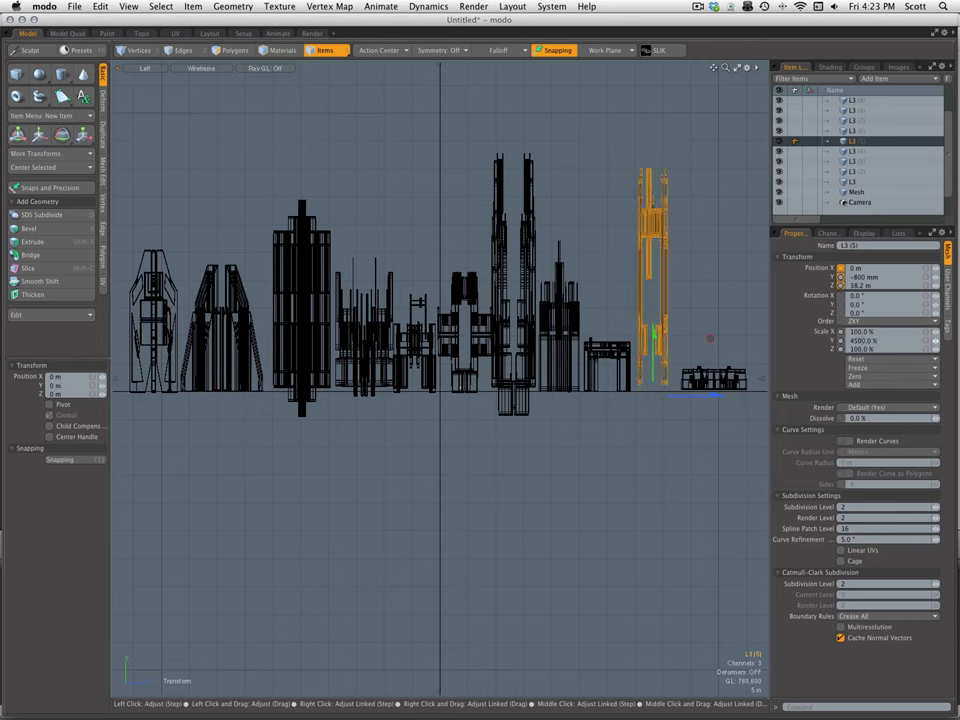
pyautogui.moveTo(710, 340); pyautogui.dragTo(652, 430)
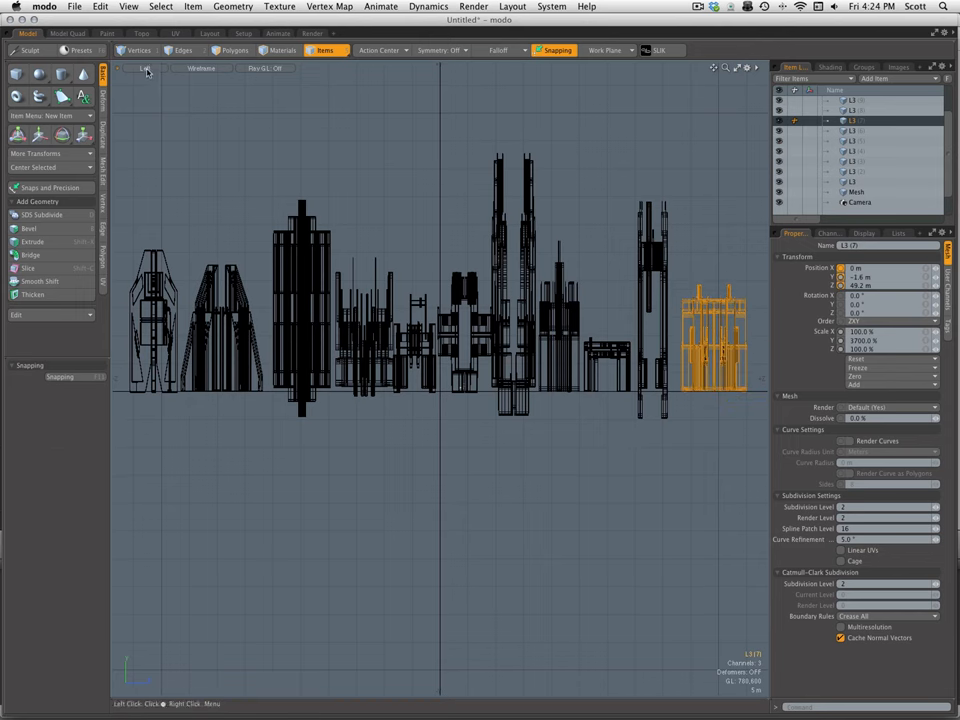
pyautogui.click(146, 68)
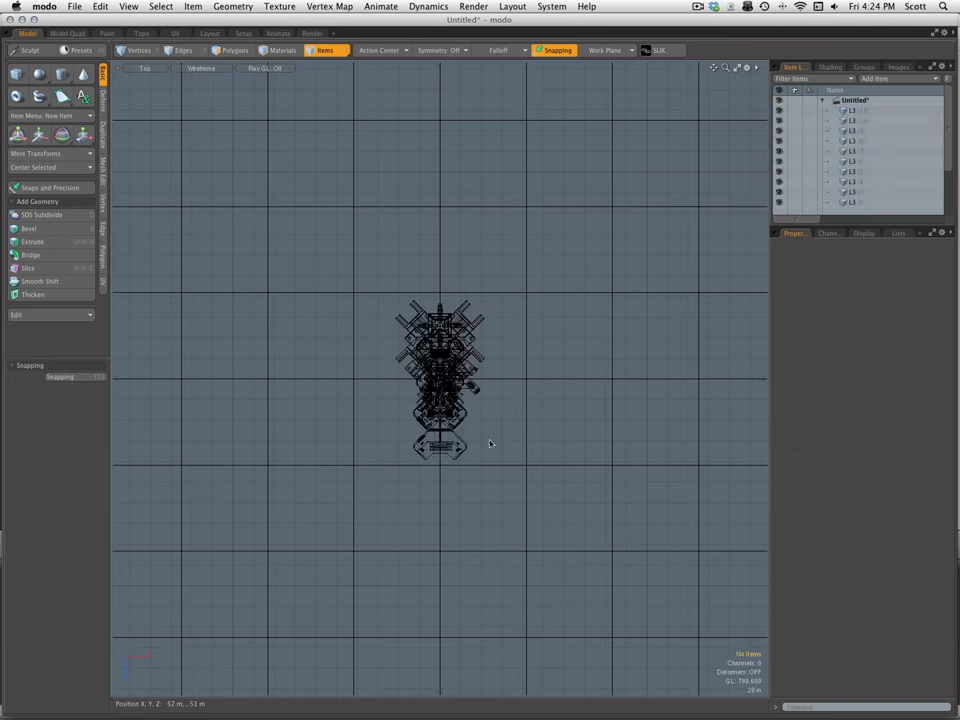
# Rearrange blocks in the top view into a compact cluster
pyautogui.click(856, 152)
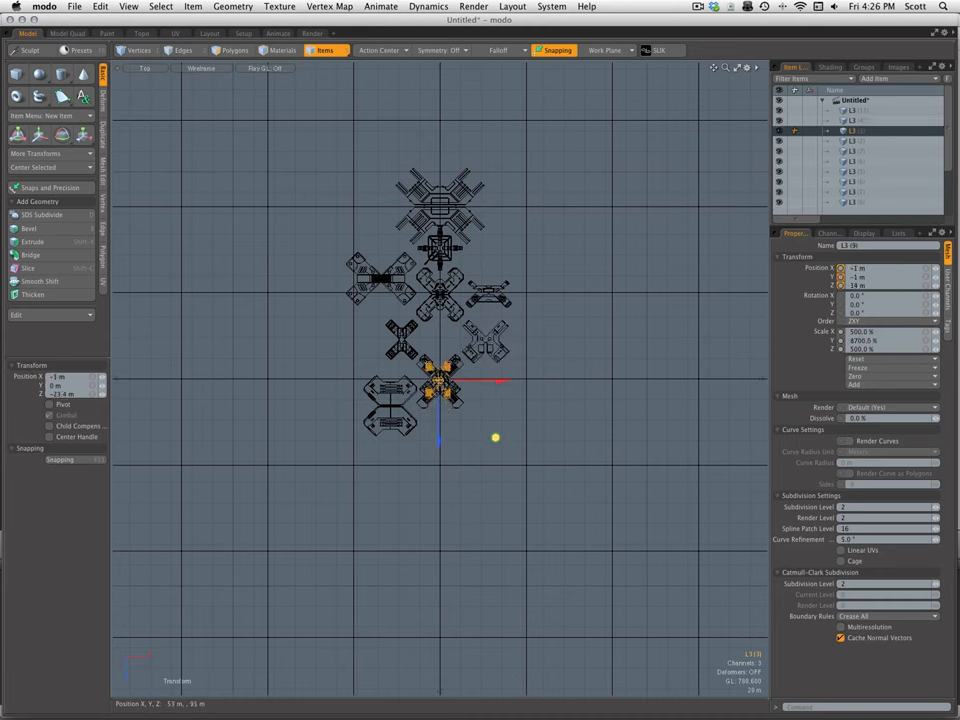
pyautogui.moveTo(440, 384); pyautogui.dragTo(370, 356)
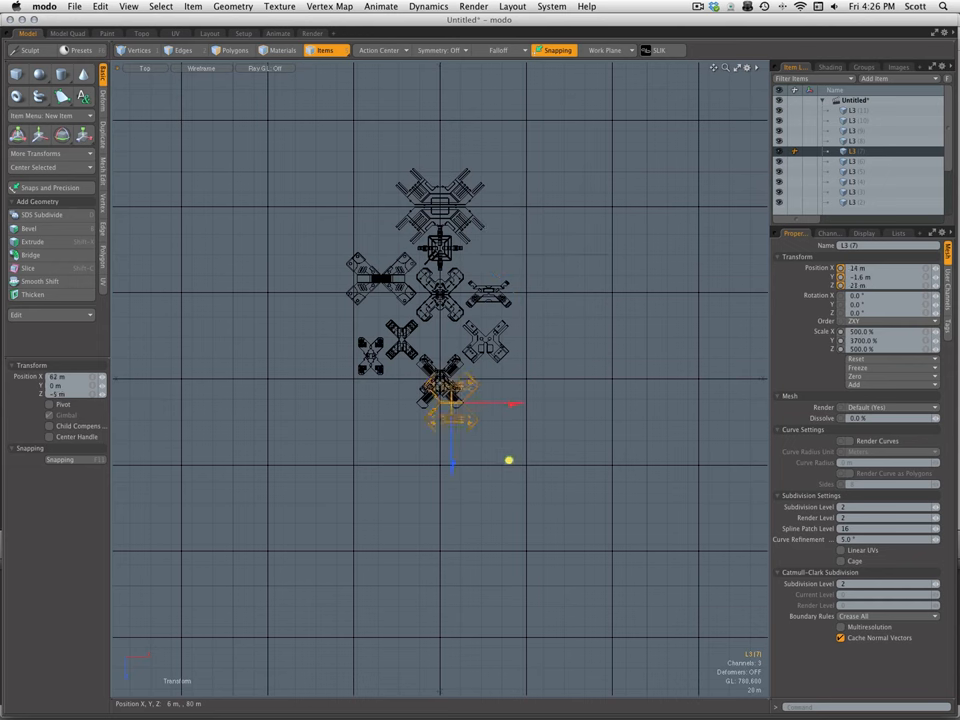
pyautogui.moveTo(452, 404); pyautogui.dragTo(440, 450)
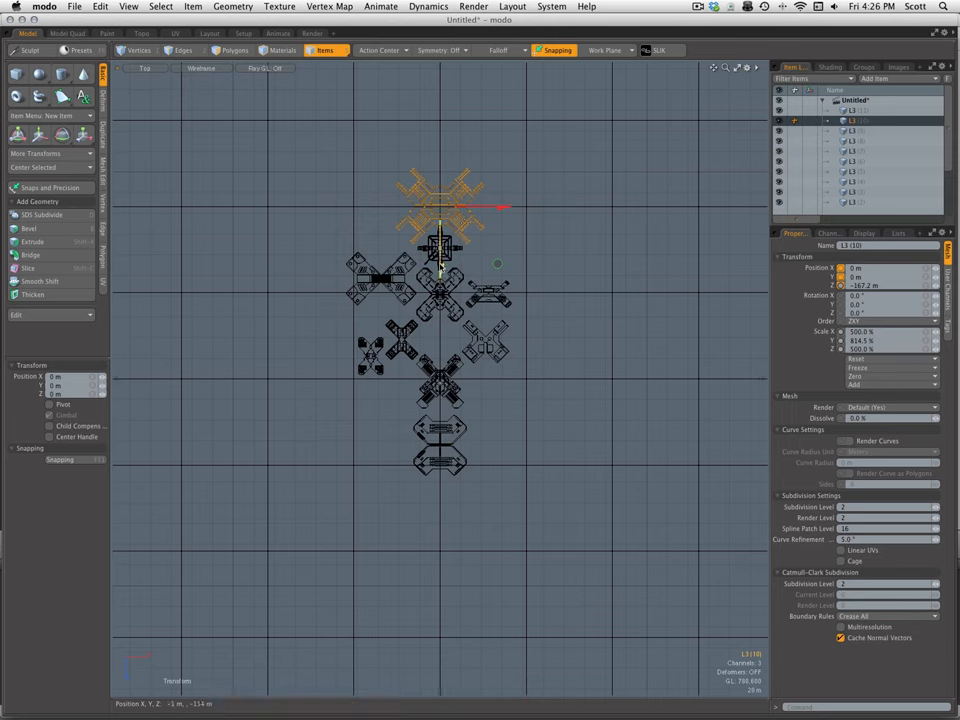
# Show the cluster in Perspective view with Solid shading style
pyautogui.click(148, 68)
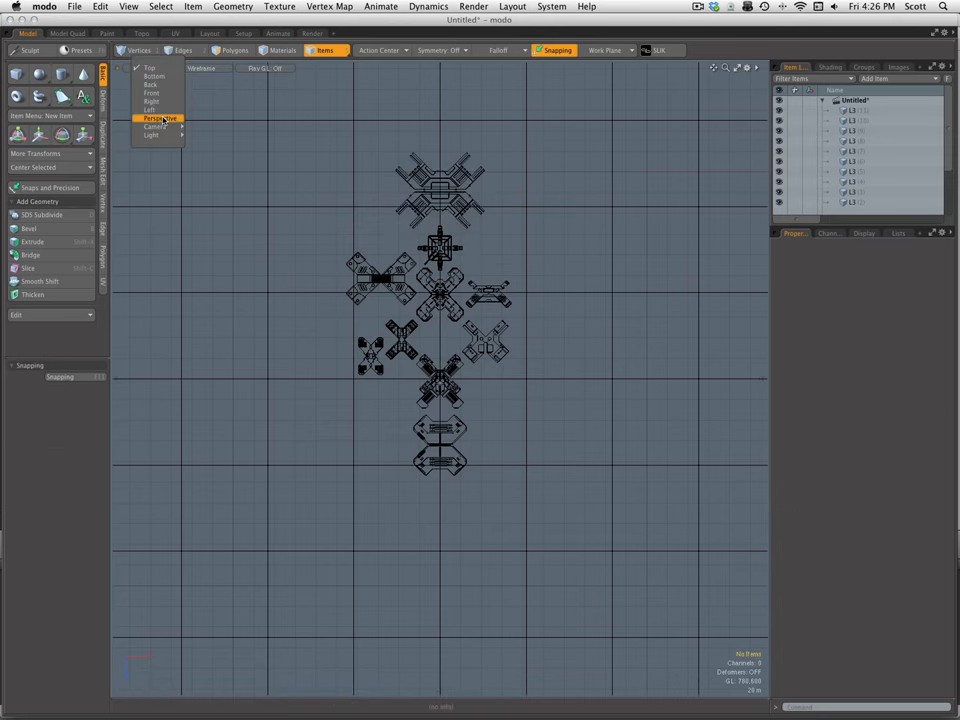
pyautogui.click(160, 118)
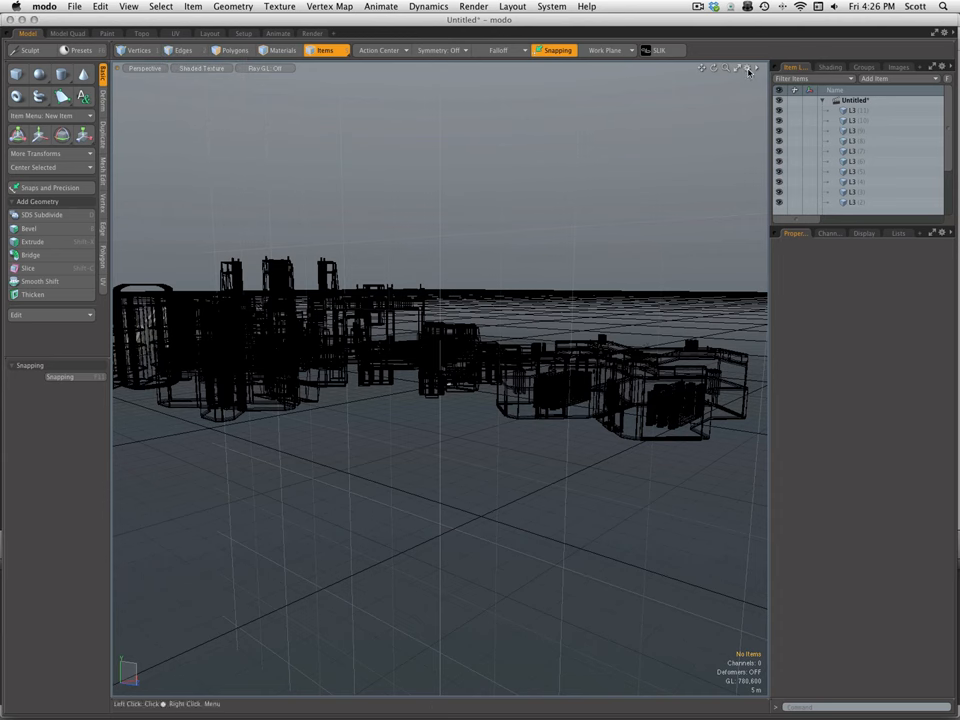
pyautogui.click(748, 68)
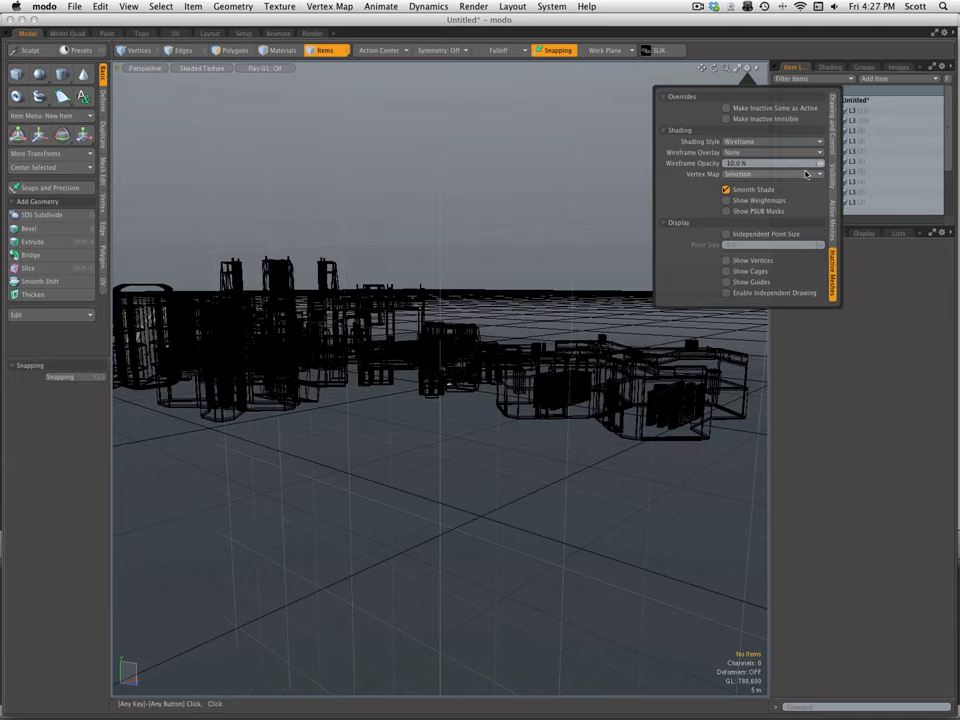
pyautogui.click(200, 68)
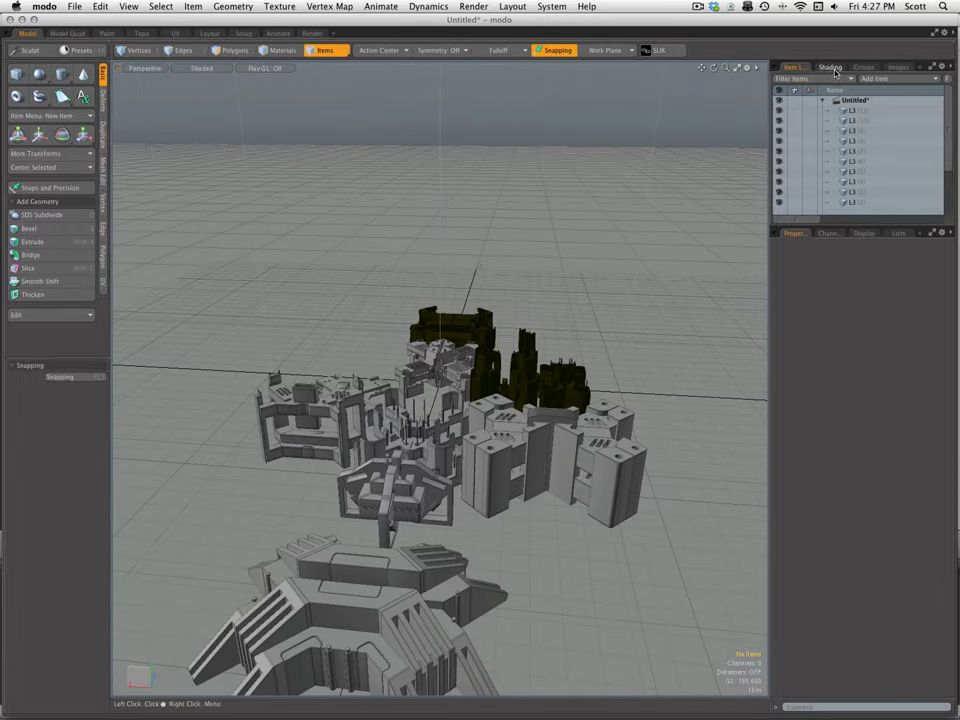
# Add a Cel Edges Material layer above the base material in the shader tree
pyautogui.click(830, 66)
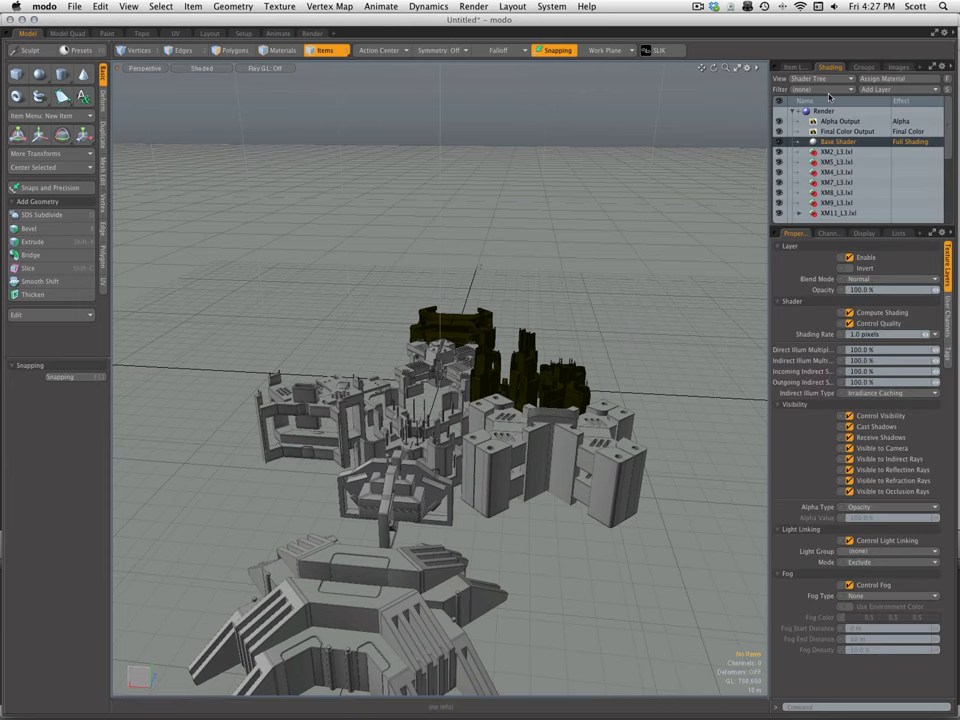
pyautogui.click(834, 152)
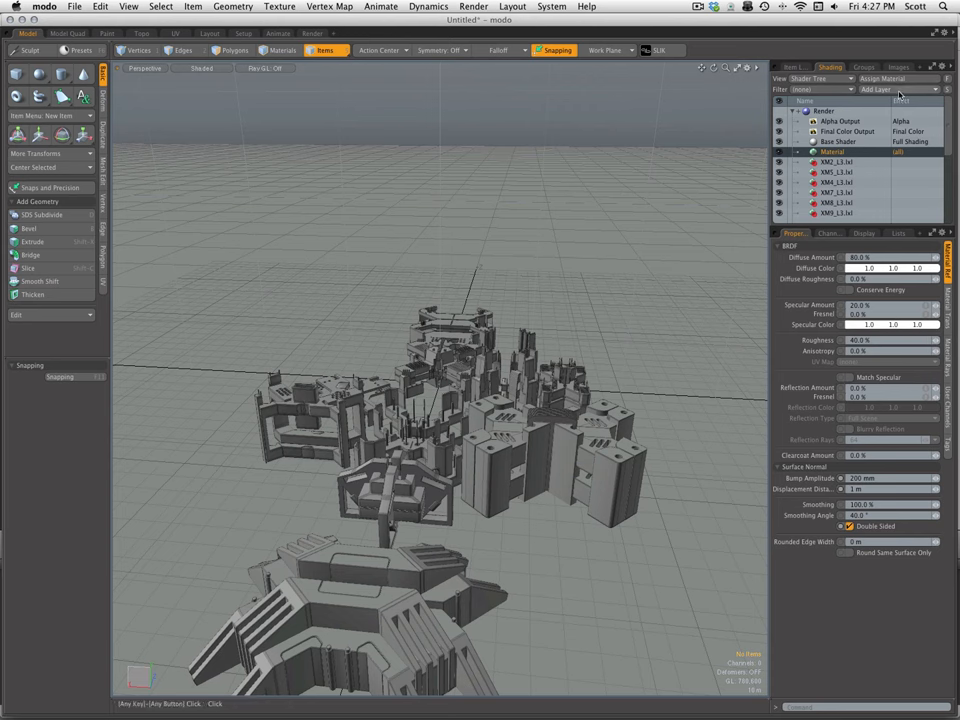
pyautogui.click(878, 88)
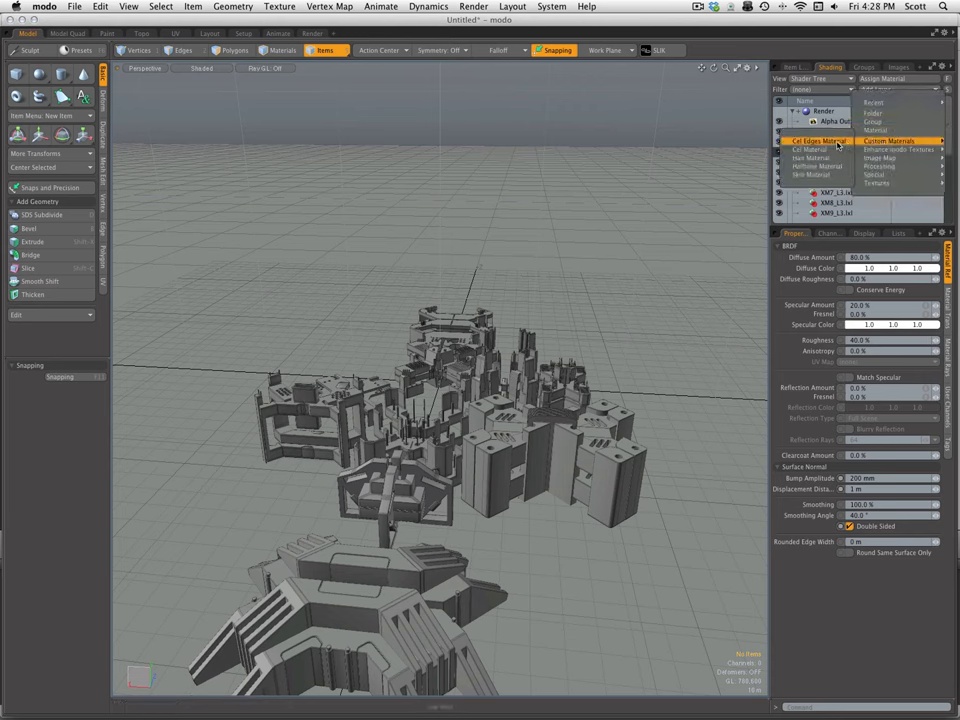
pyautogui.click(814, 140)
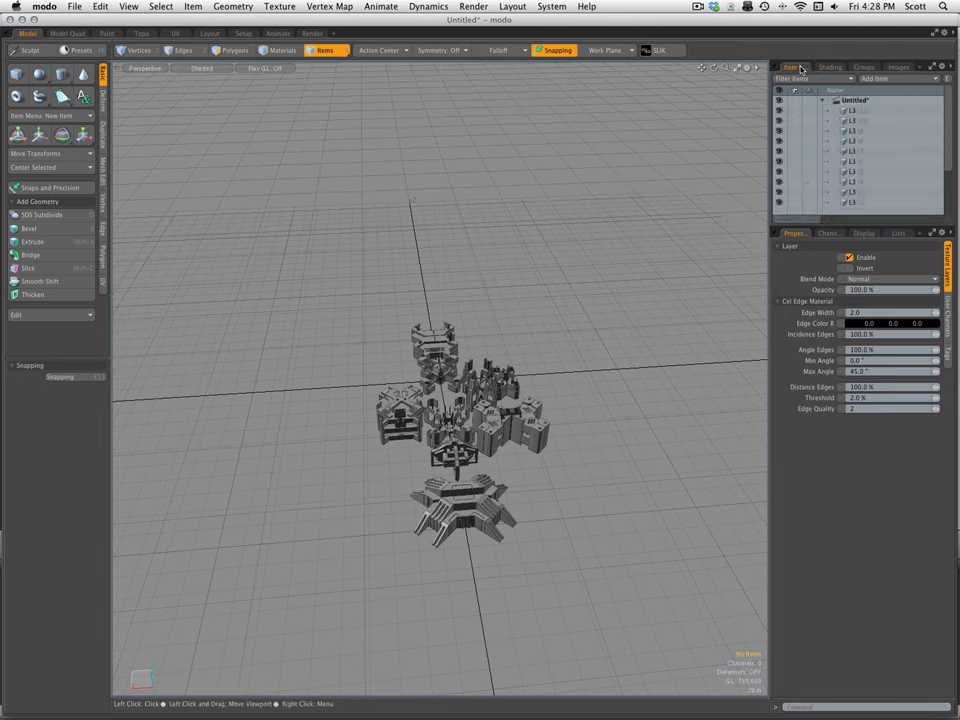
# Switch to the electric_demo scene and select its large ground mesh
pyautogui.click(852, 122)
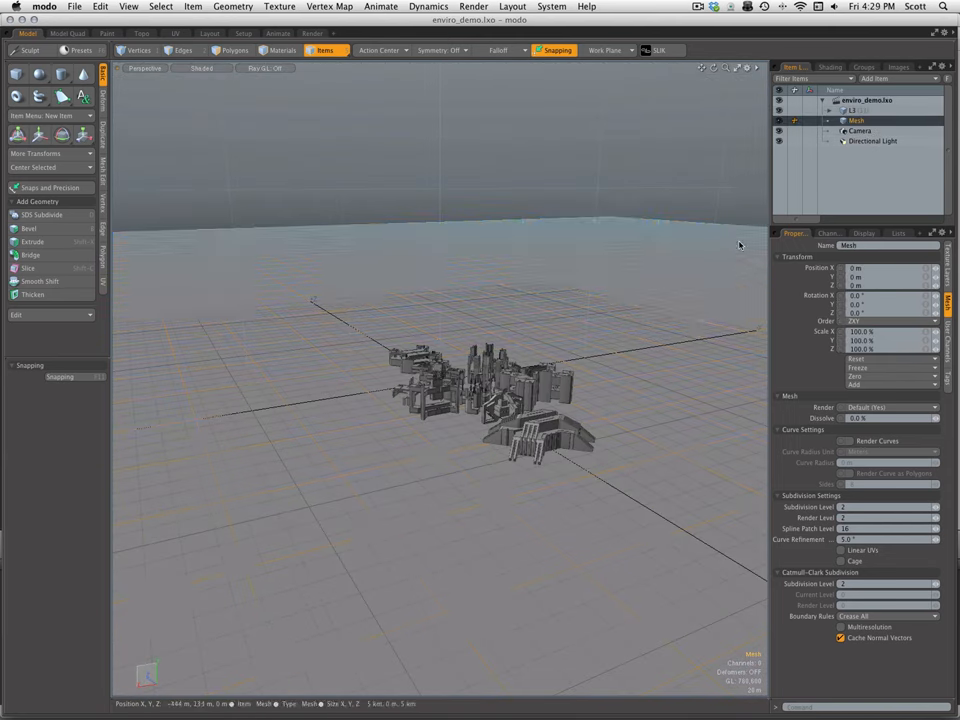
pyautogui.click(856, 120)
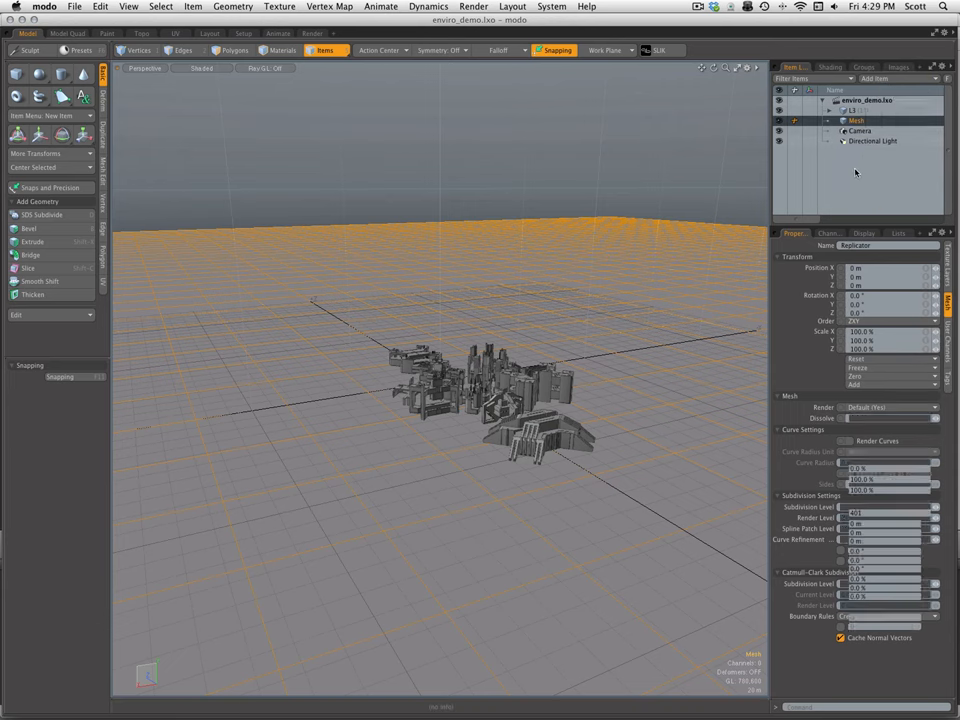
# Add a Replicator scattering the block group across the ground mesh's points
pyautogui.click(884, 400)
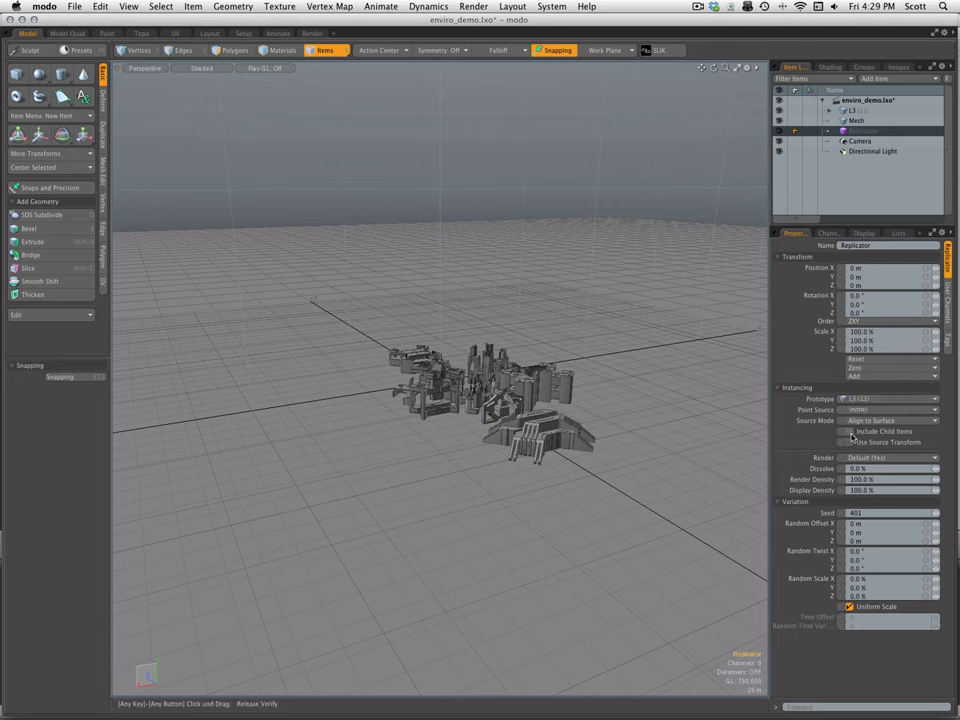
pyautogui.click(890, 398)
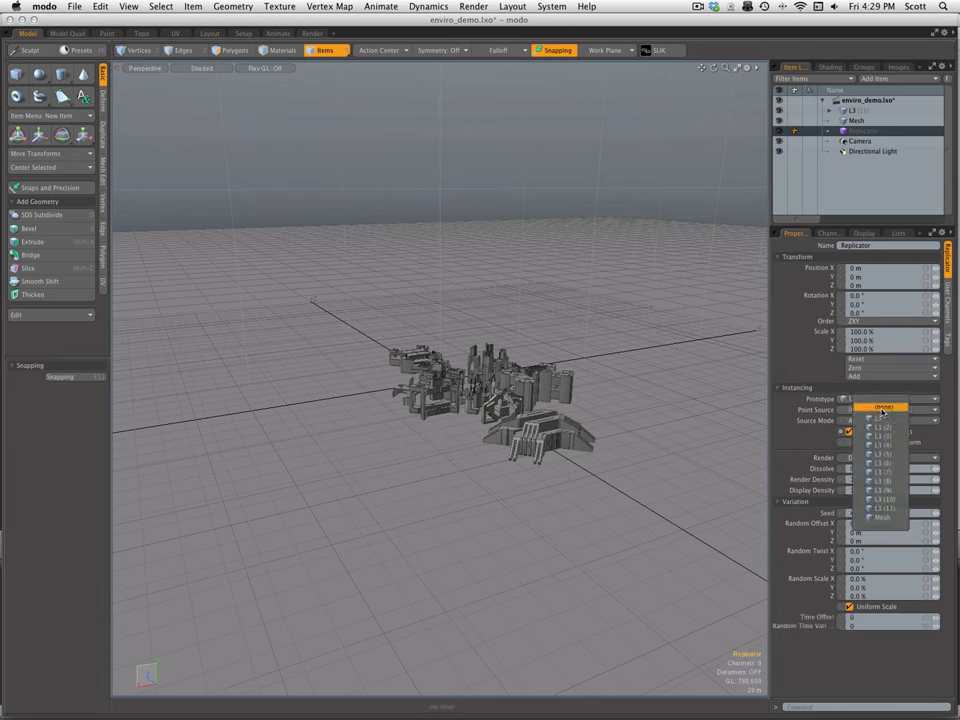
pyautogui.click(882, 500)
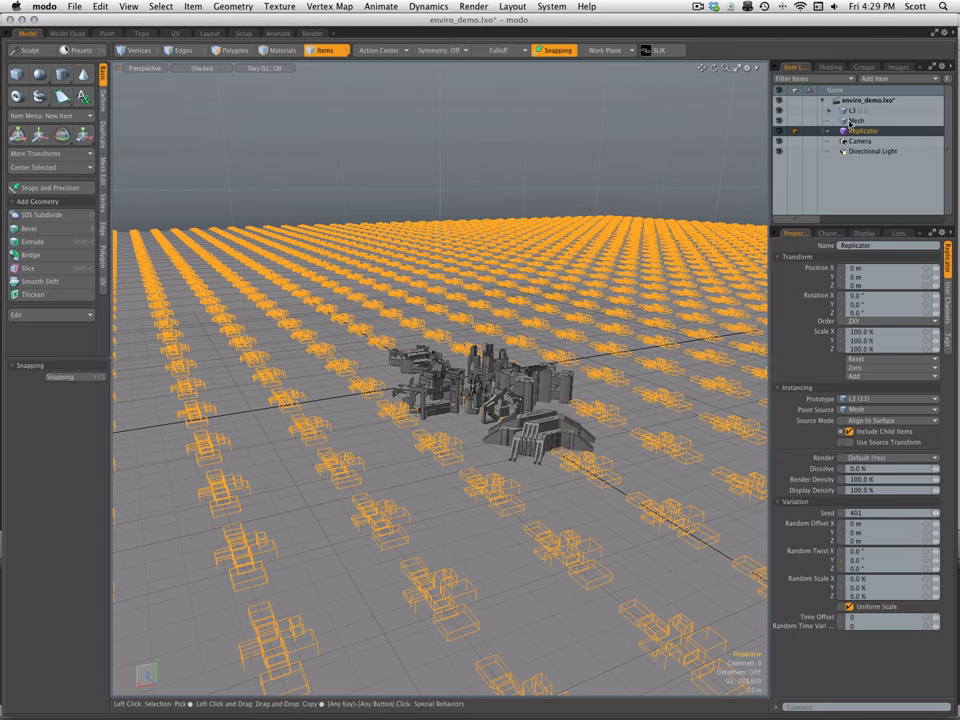
pyautogui.click(852, 110)
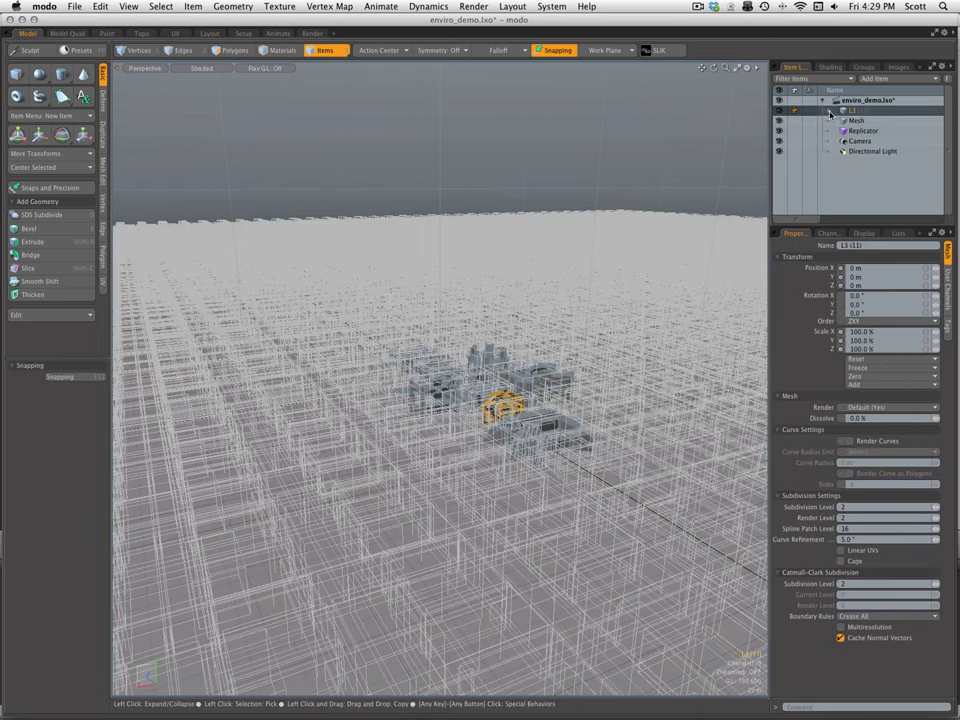
pyautogui.click(824, 110)
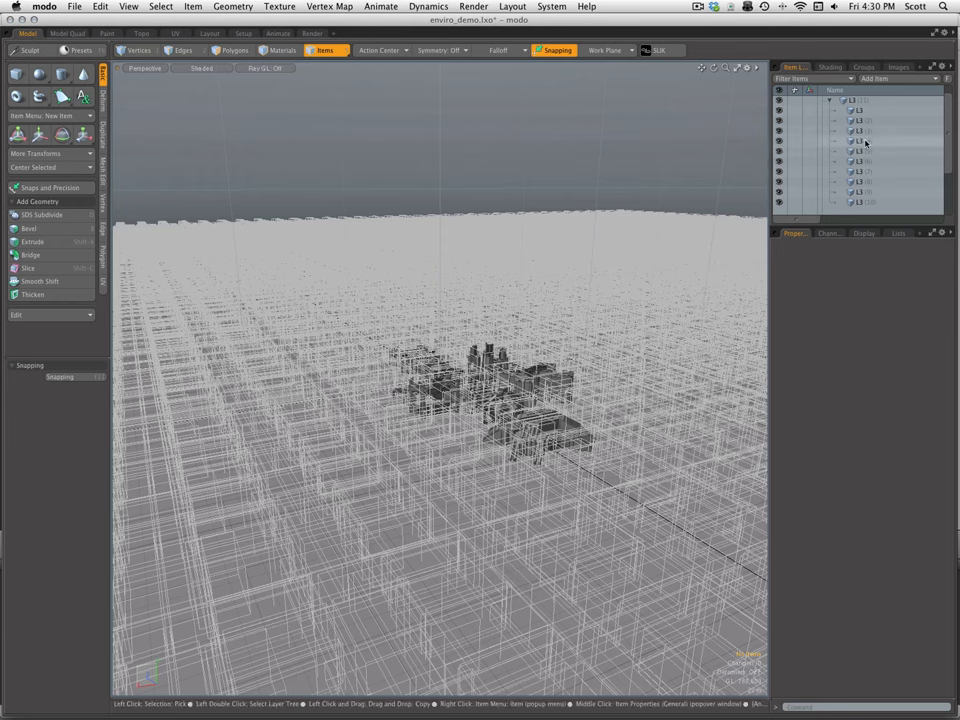
pyautogui.click(862, 132)
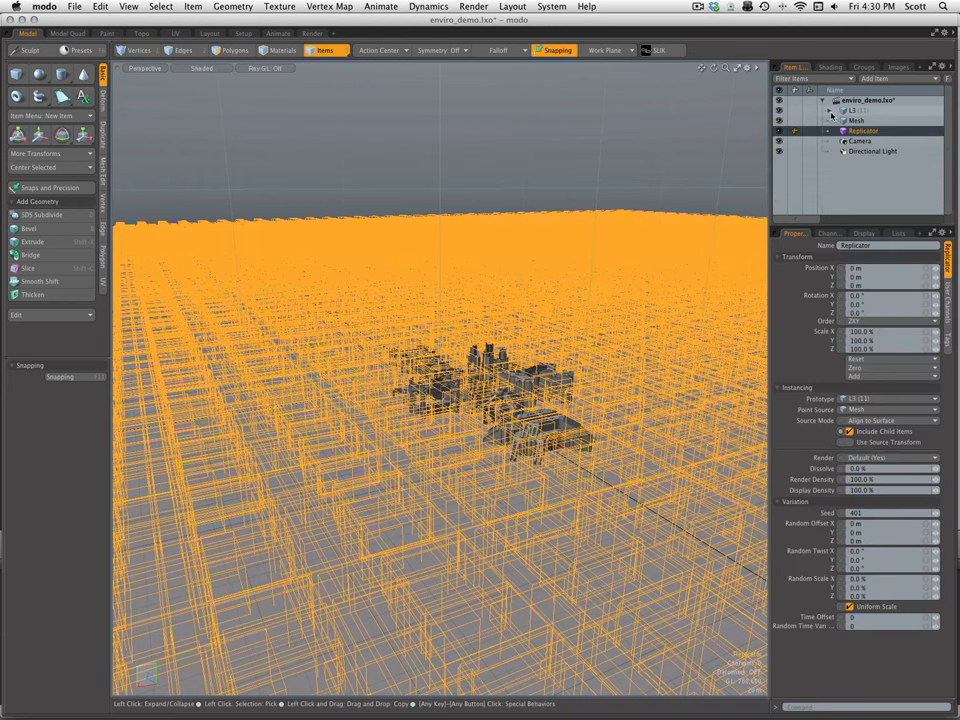
# Switch to the Render workspace showing the environment's sky and sun settings
pyautogui.click(828, 110)
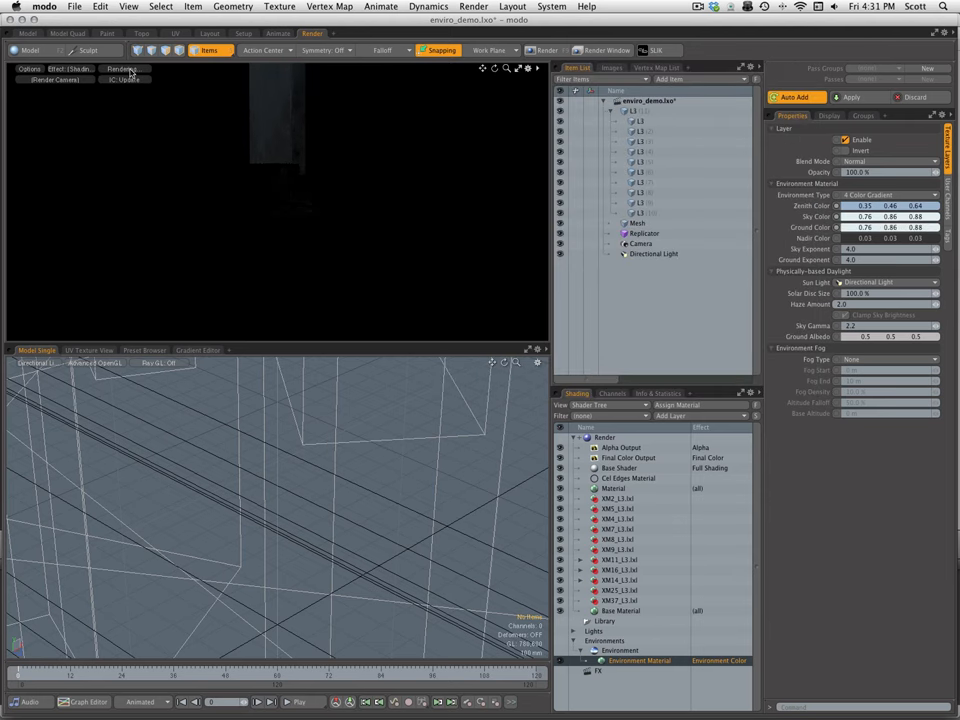
# View through the scene camera and render the replicated skyscrapers in the Preview
pyautogui.click(42, 362)
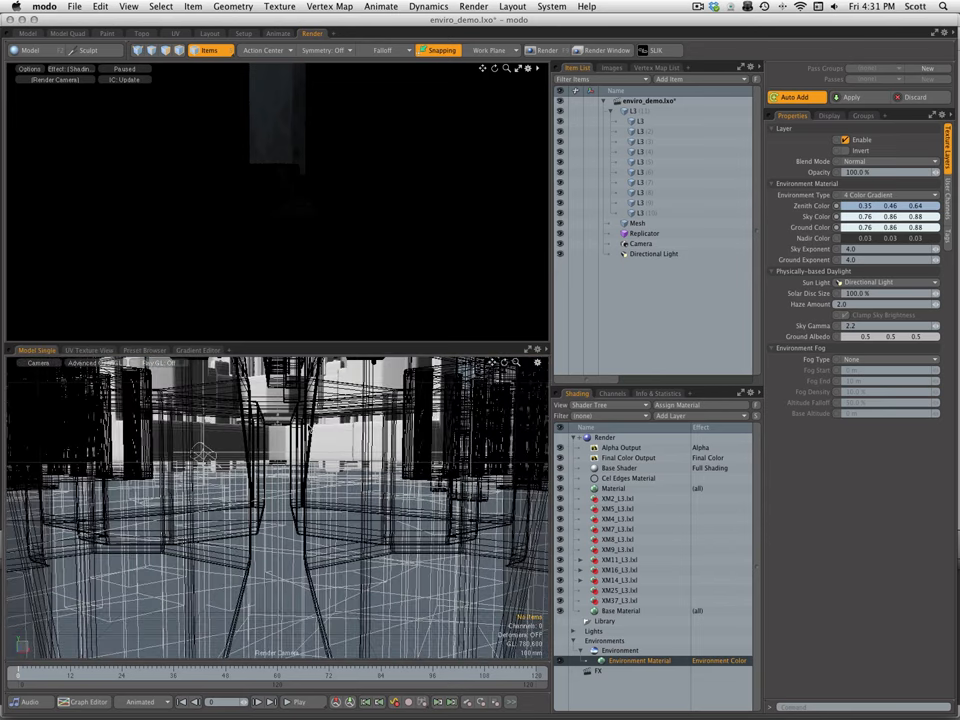
pyautogui.click(644, 232)
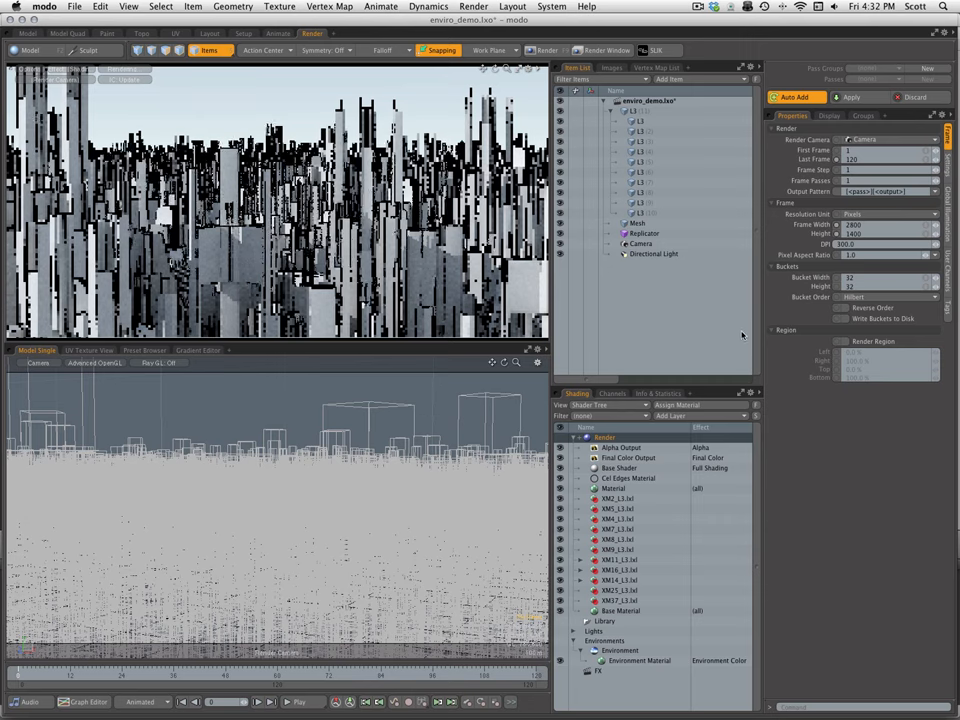
# Select the Replicator and Camera, adjusting the camera so the preview sits low among outlined towers
pyautogui.click(644, 232)
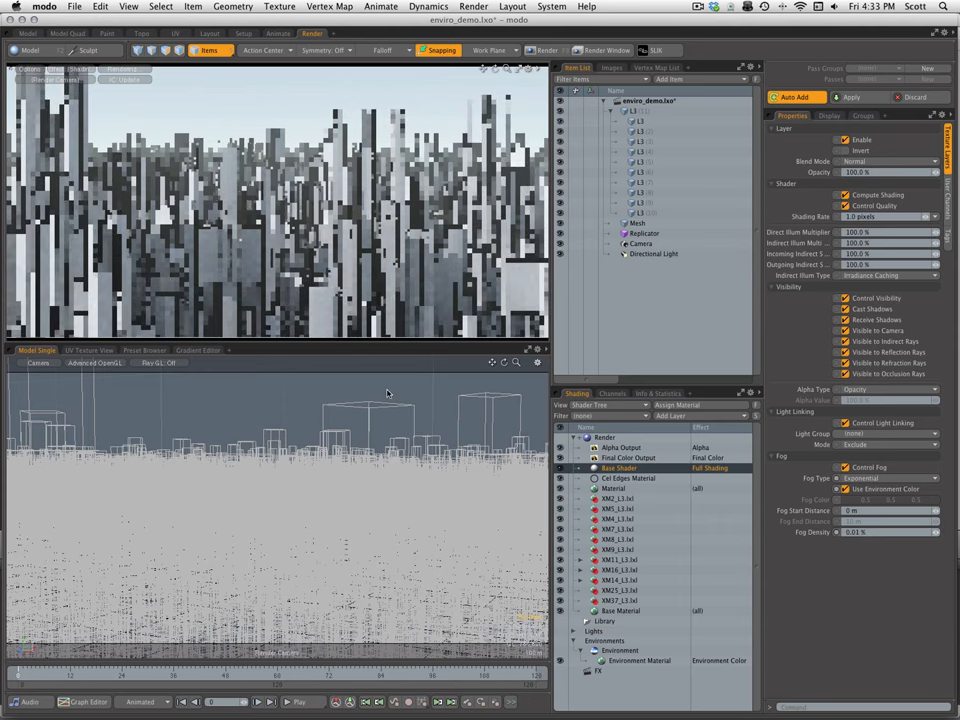
pyautogui.click(644, 232)
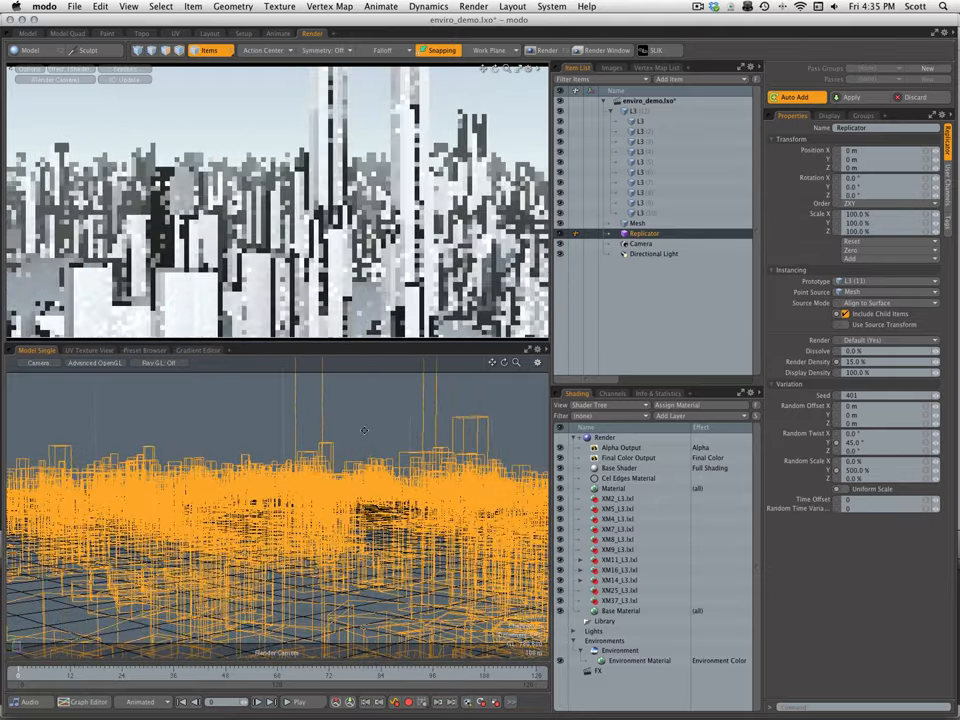
pyautogui.click(640, 244)
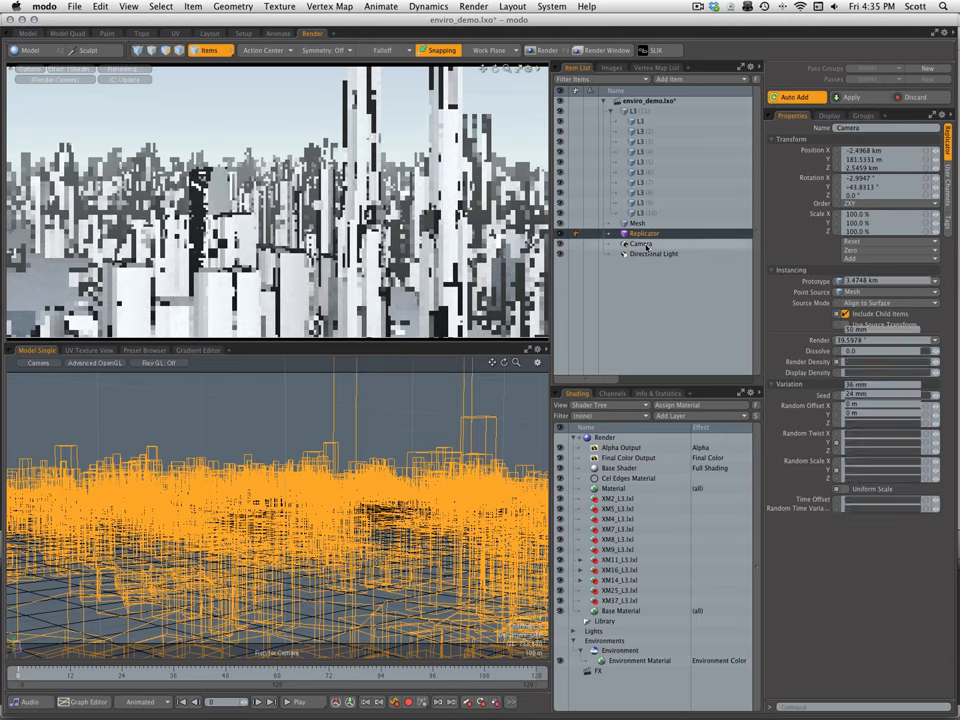
pyautogui.click(640, 244)
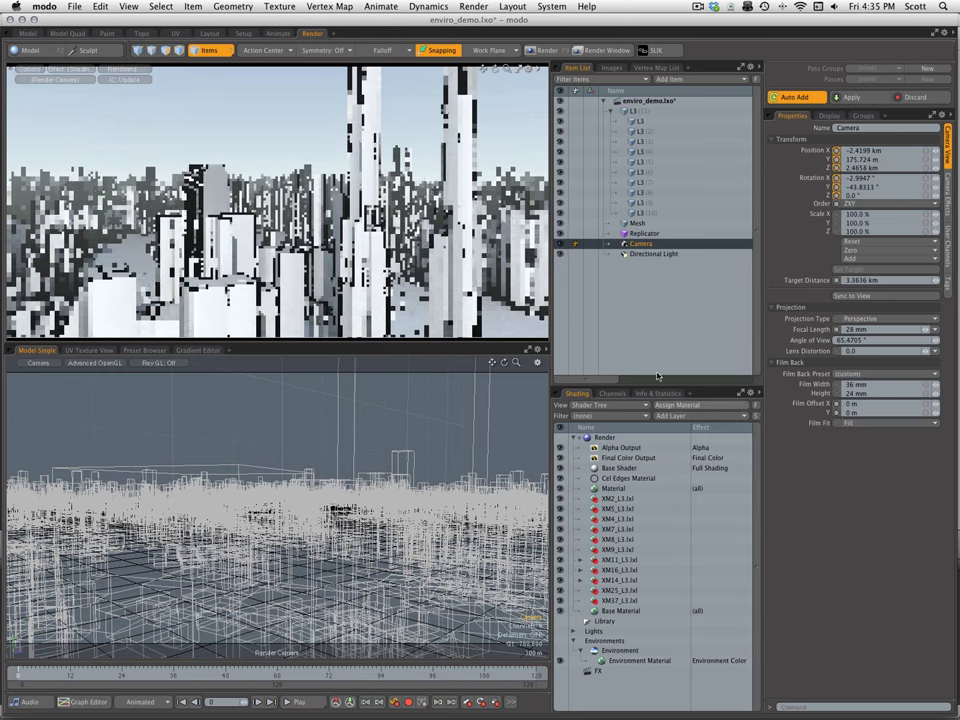
pyautogui.click(644, 232)
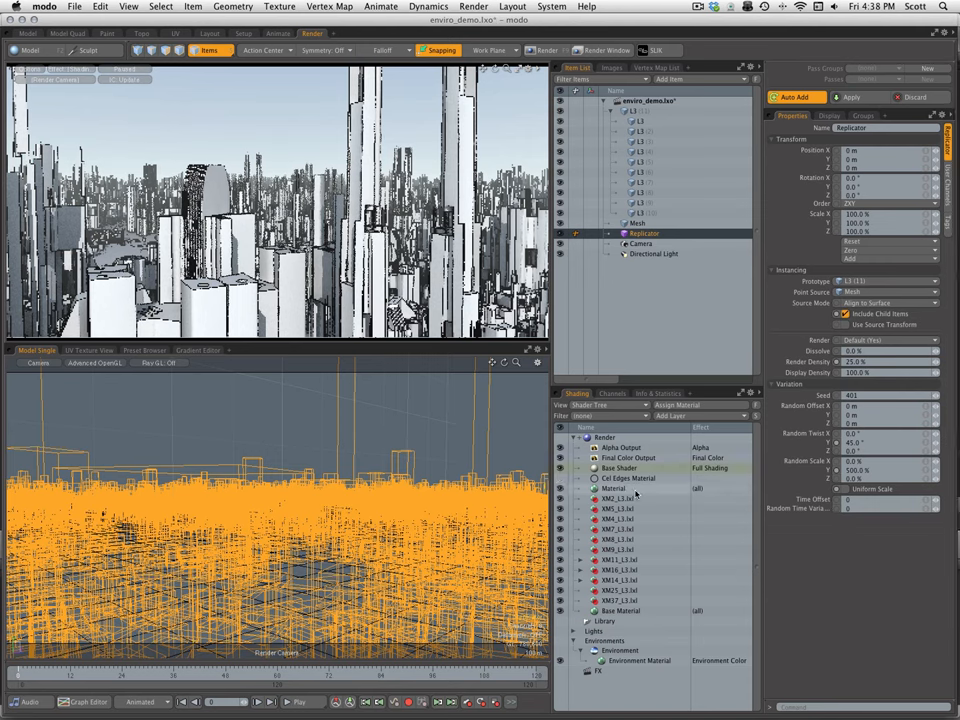
# Add an Image Map layer to the Environment and load the sky image as the backdrop
pyautogui.click(612, 488)
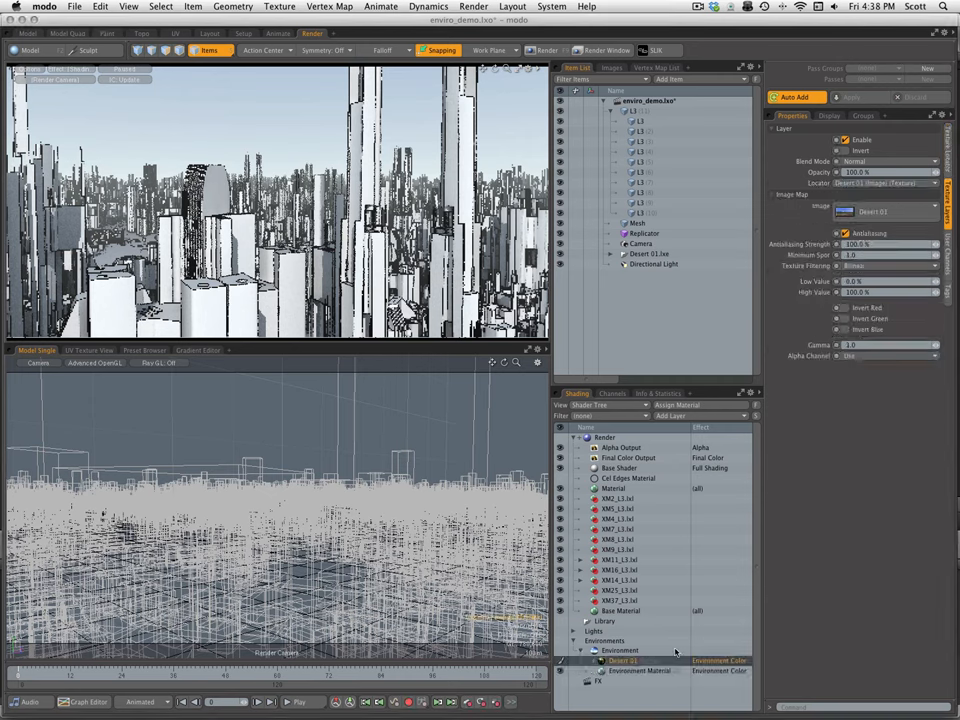
pyautogui.click(872, 212)
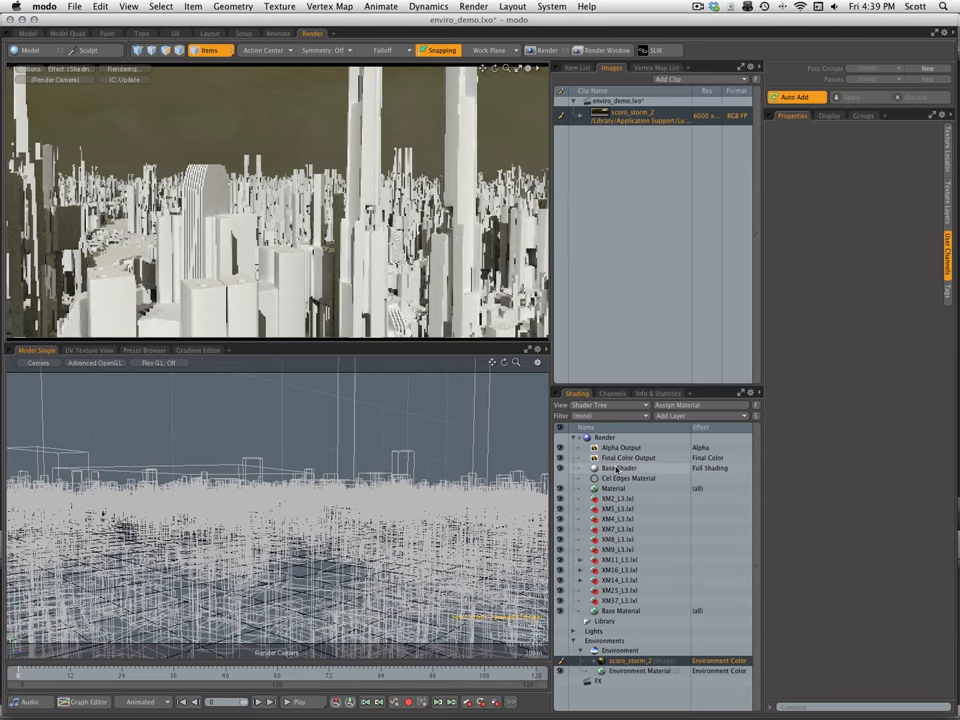
# Enable exponential fog with density on the Render item, then select the Directional Light
pyautogui.click(620, 468)
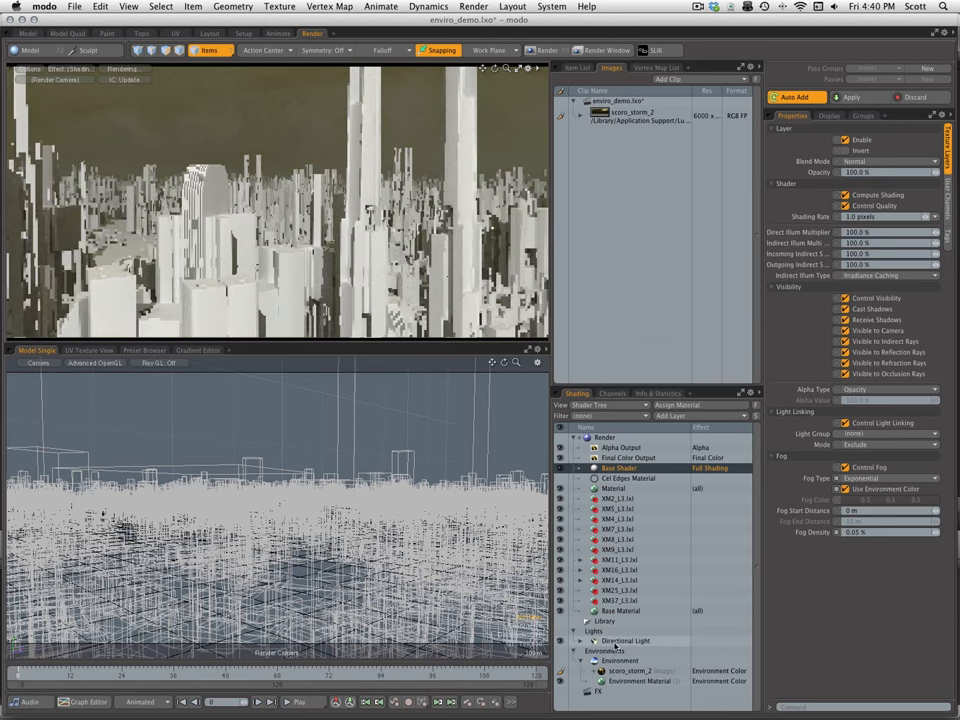
pyautogui.click(626, 640)
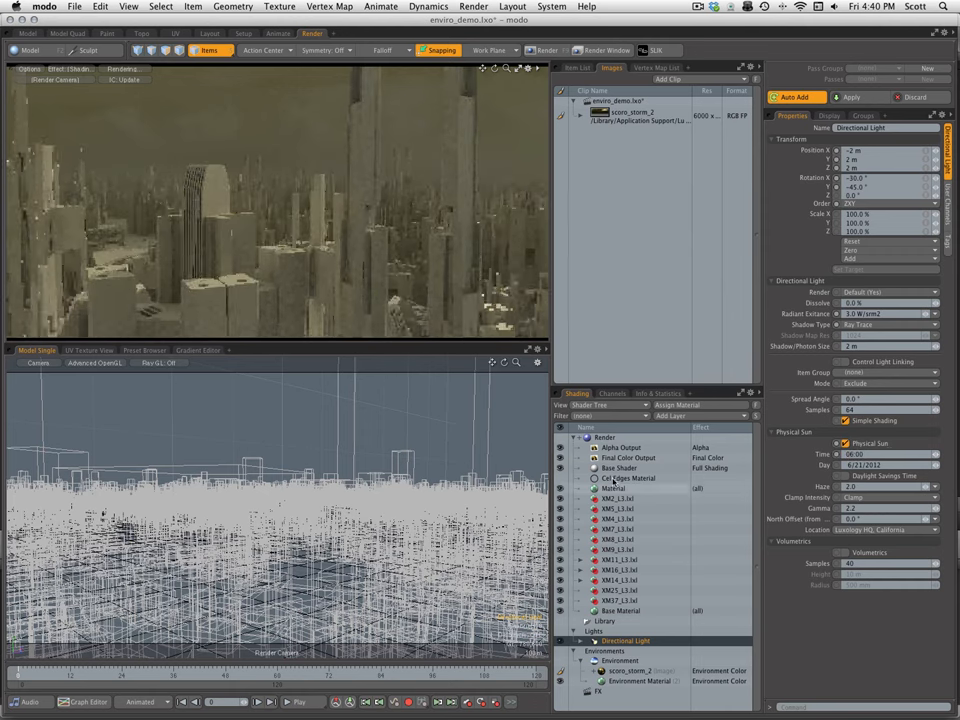
# Give the Directional Light warm physical-sun settings, render with F9 and close the Render window
pyautogui.click(36, 362)
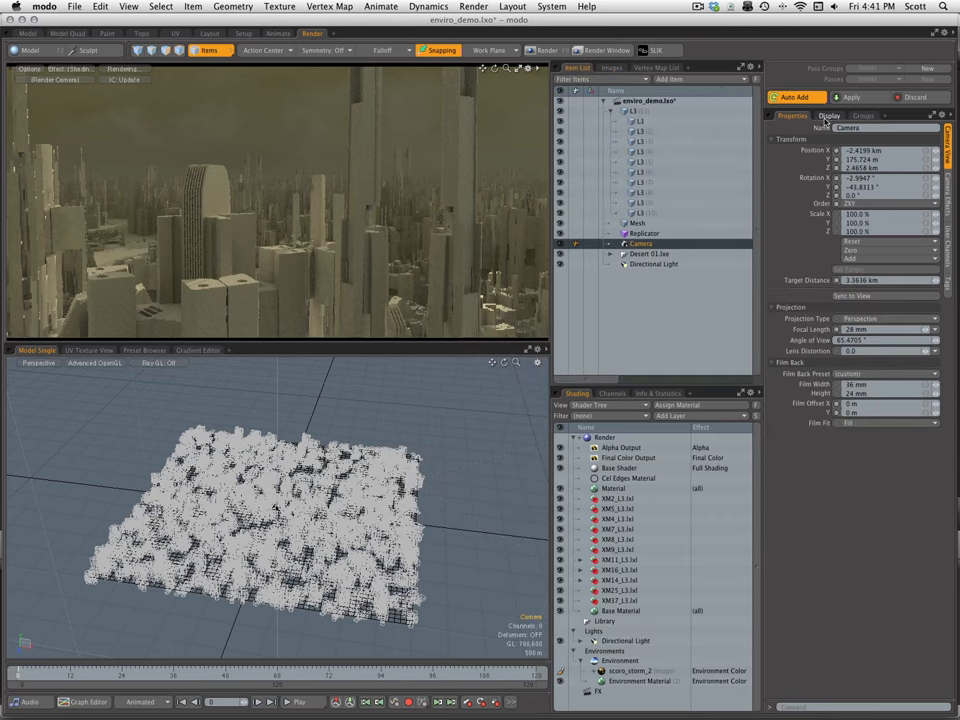
pyautogui.click(828, 114)
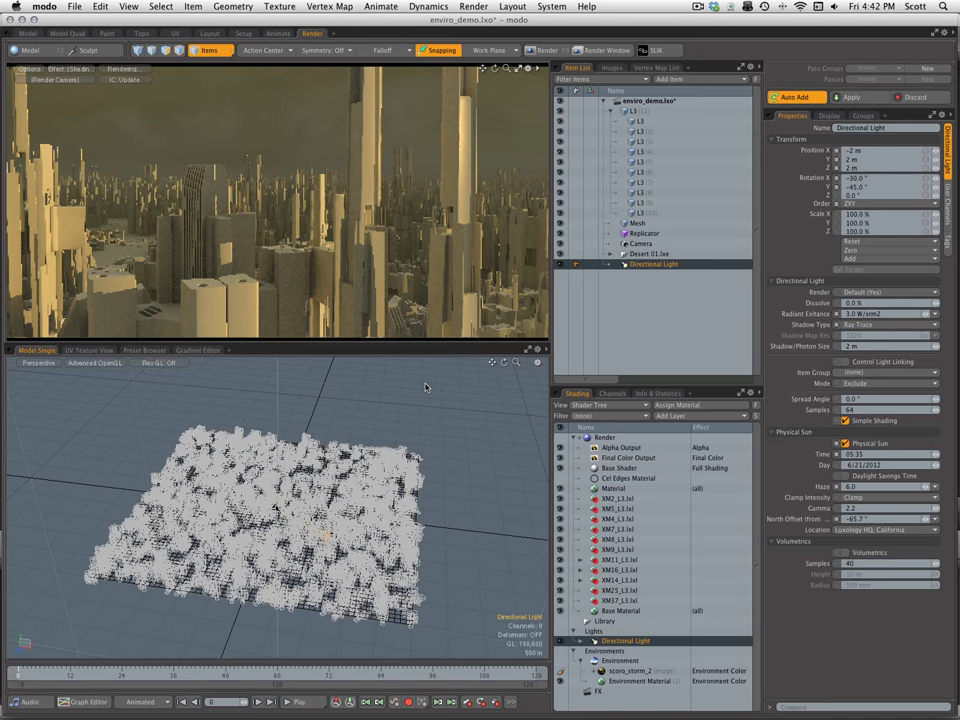
pyautogui.moveTo(352, 312)
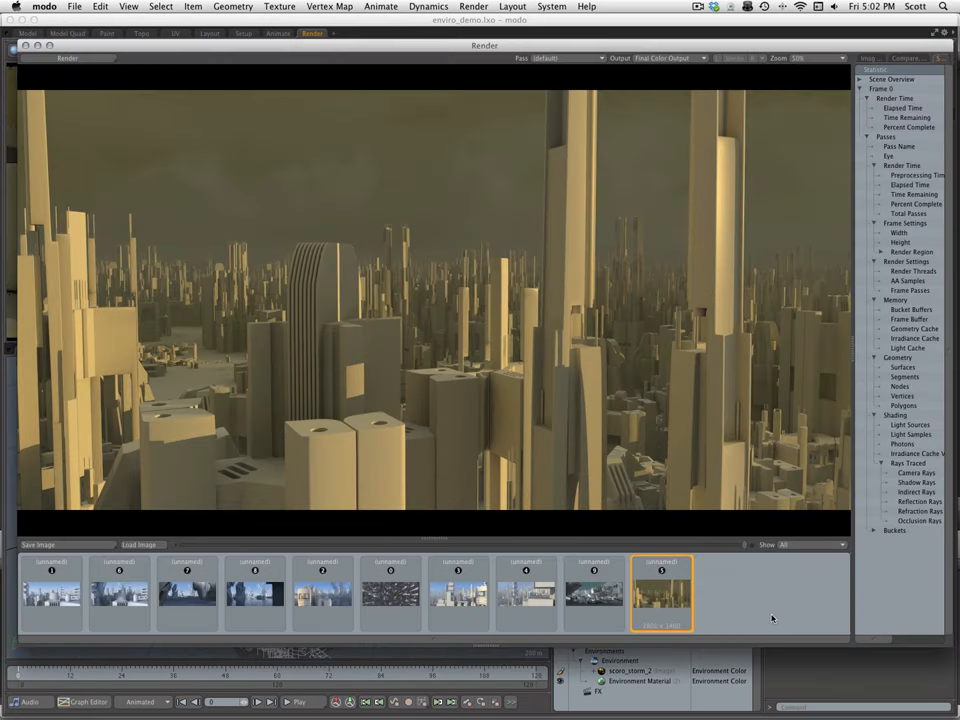
pyautogui.click(28, 32)
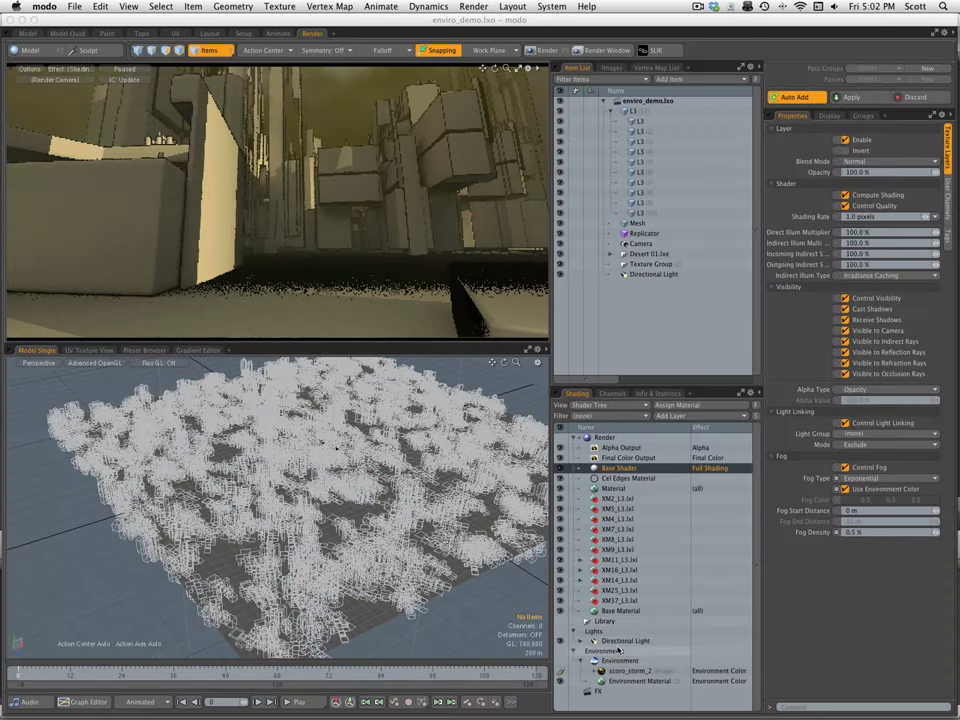
# Move and rotate the Camera to a ground-level shot looking up at the towers
pyautogui.click(640, 244)
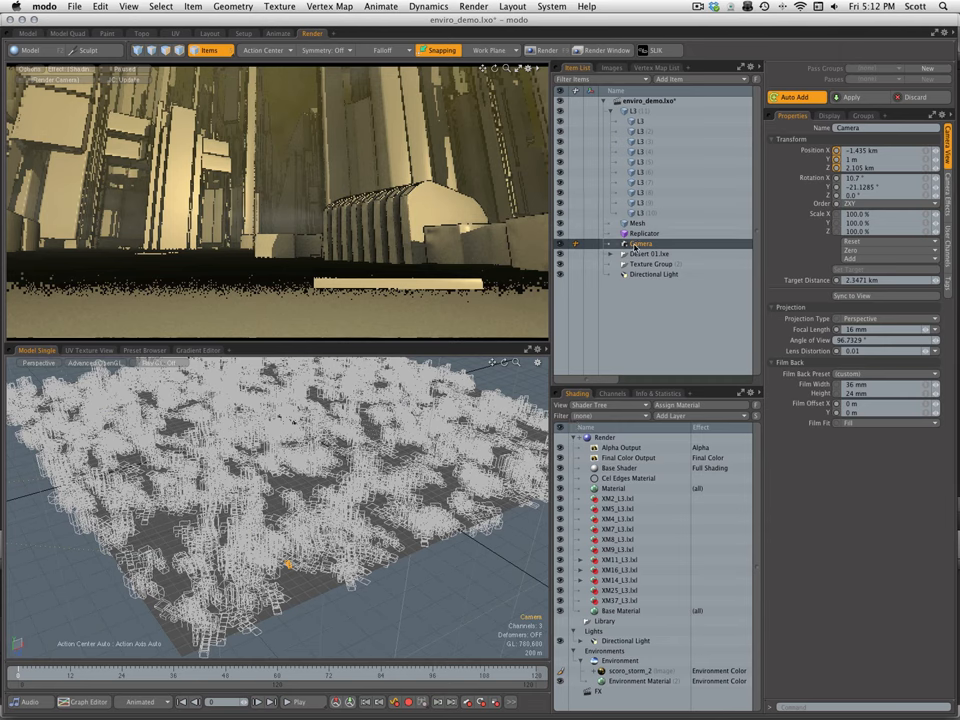
# Edit the Replicator's value for a denser block layout, rotate it, and reselect the Camera
pyautogui.click(644, 232)
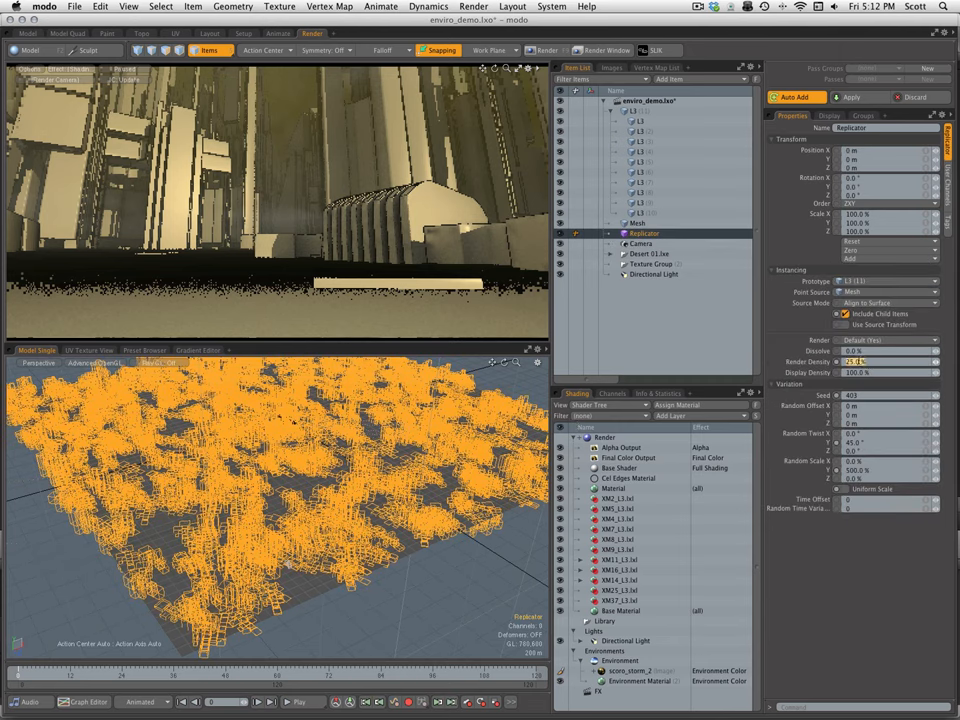
pyautogui.tripleClick(888, 372)
pyautogui.write('55')
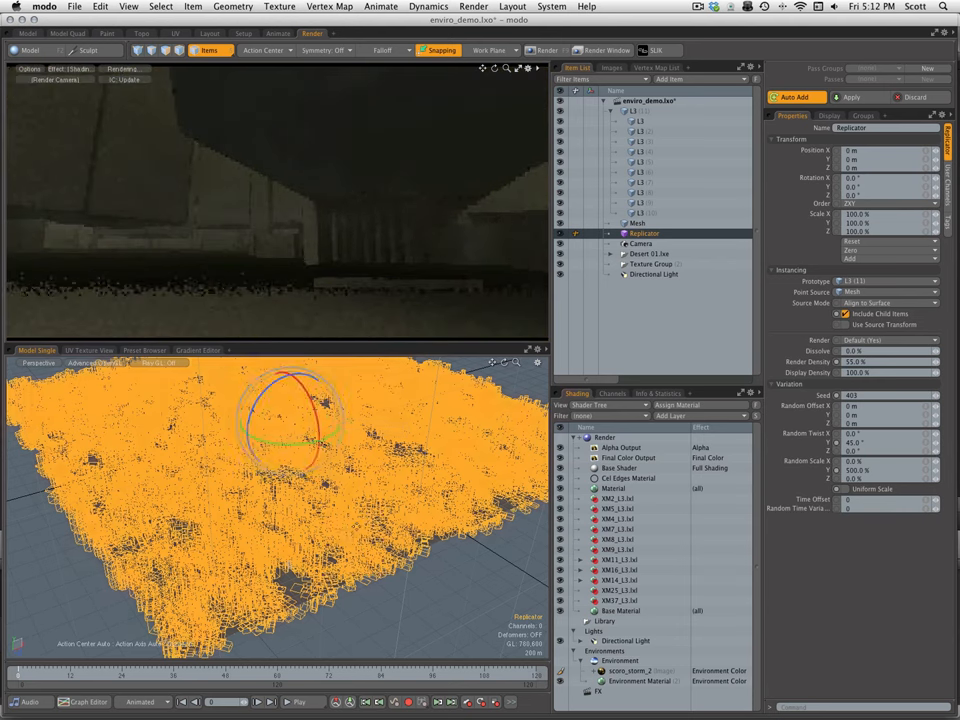
pyautogui.click(640, 244)
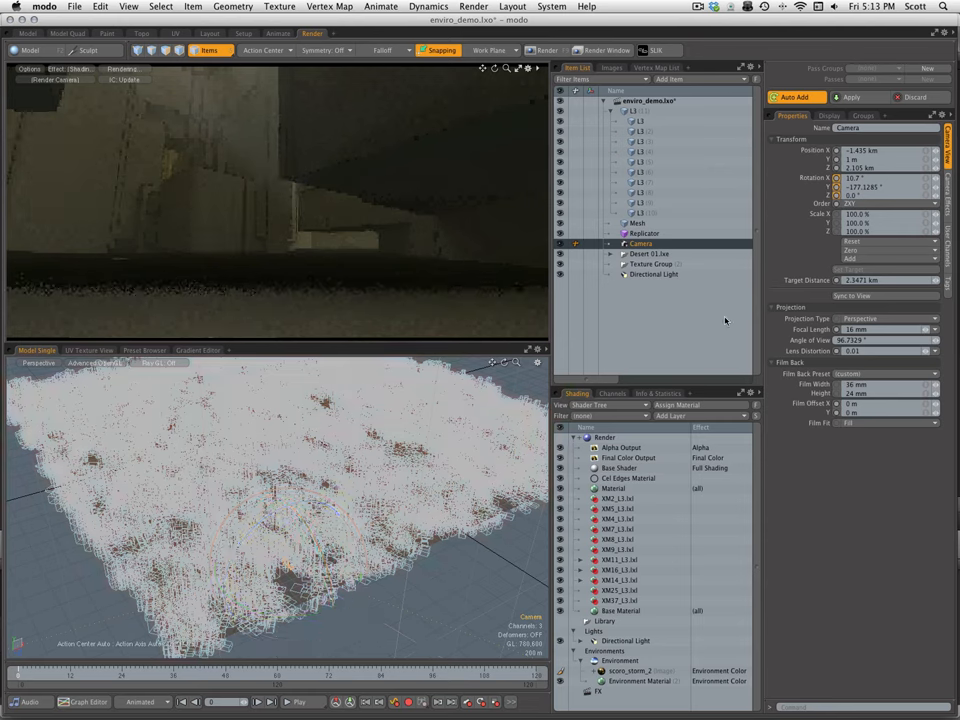
# Reposition and rotate the Camera for a close ground-level view across the city blocks
pyautogui.click(644, 232)
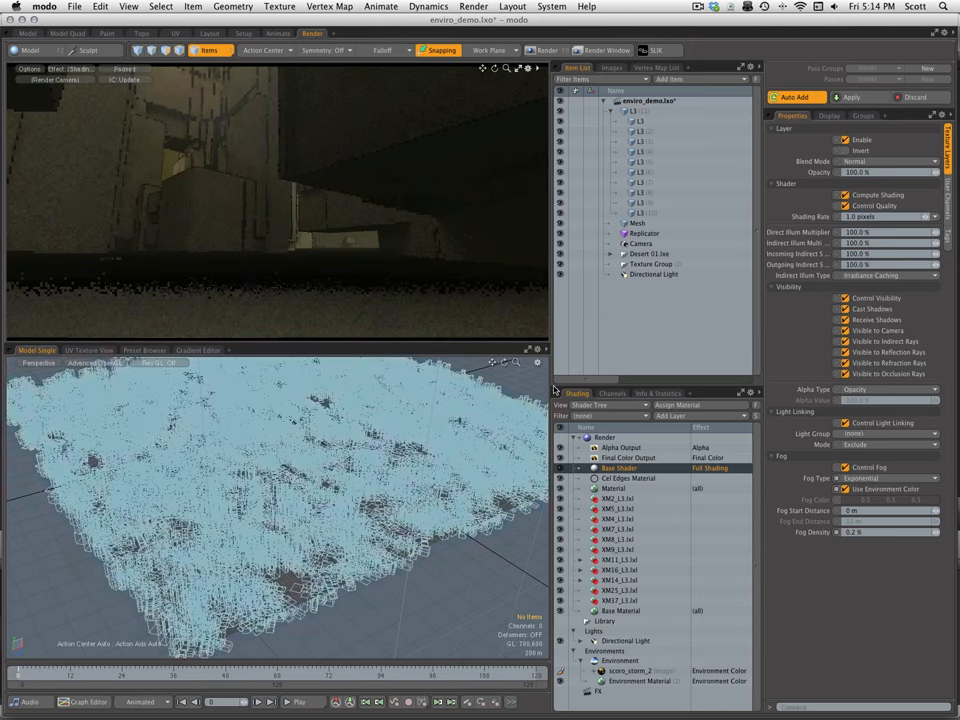
pyautogui.click(640, 244)
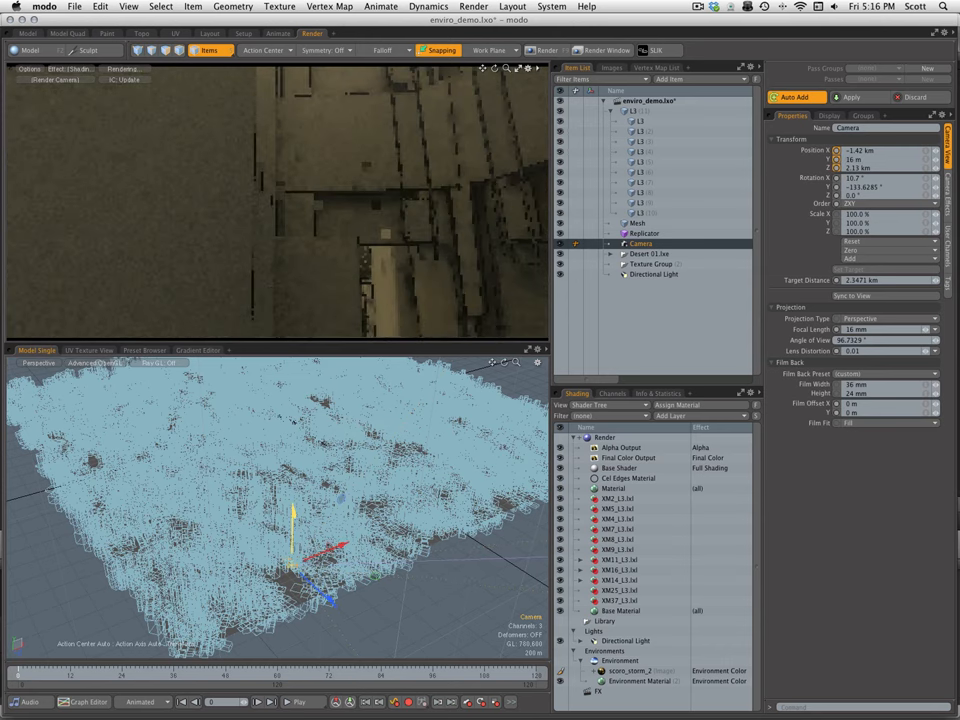
pyautogui.click(884, 160)
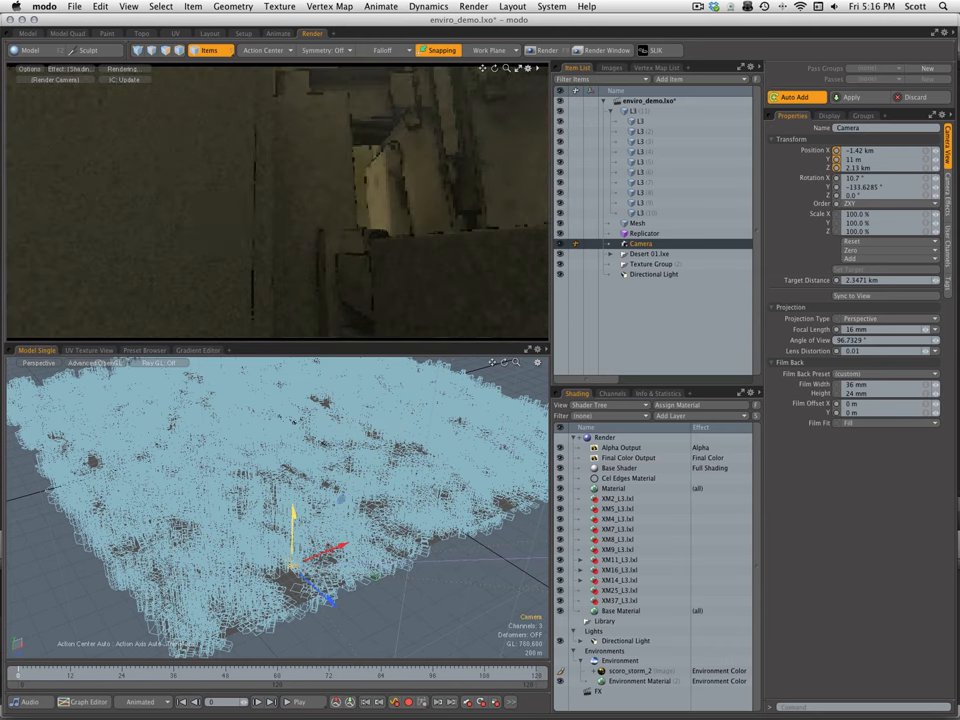